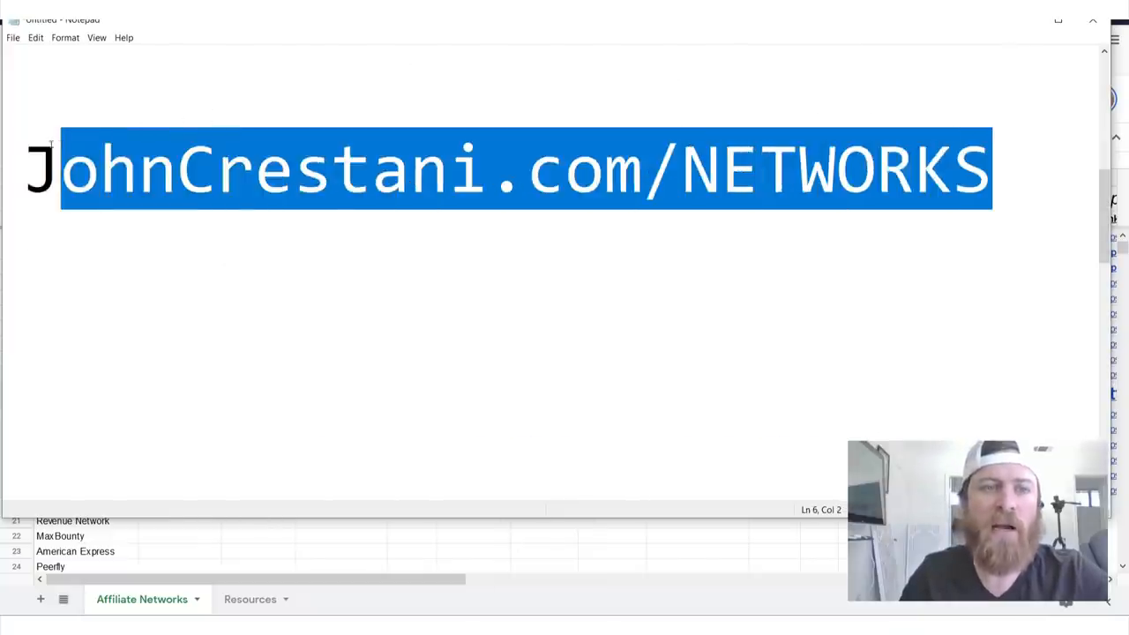
# Hide the Notepad note with the JohnCrestani.com/NETWORKS link to reveal the Top Affiliate Networks sheet.
pyautogui.click(159, 253)
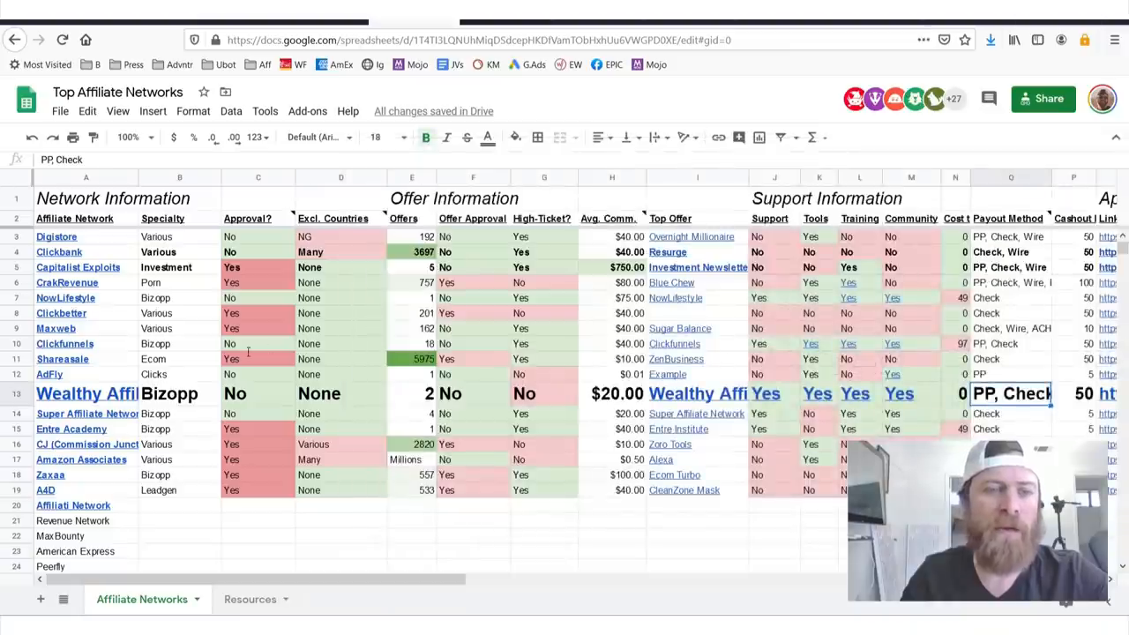
# Inspect the Wealthy Affiliate row's community, payout and specialty link cells, then follow its link to the member dashboard.
pyautogui.click(257, 393)
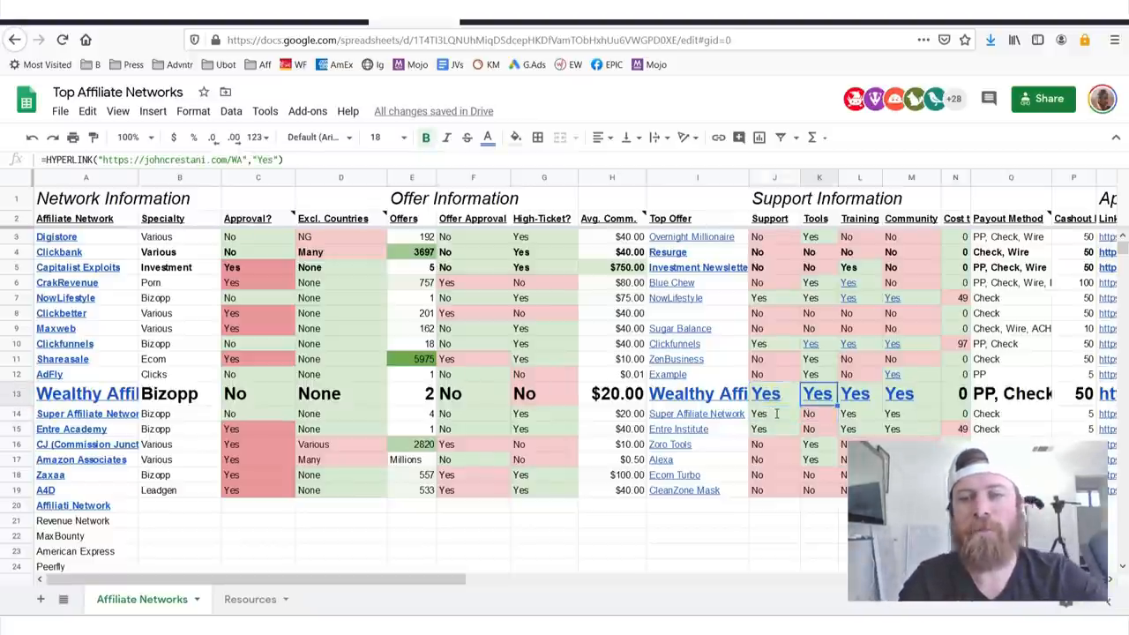
pyautogui.click(910, 393)
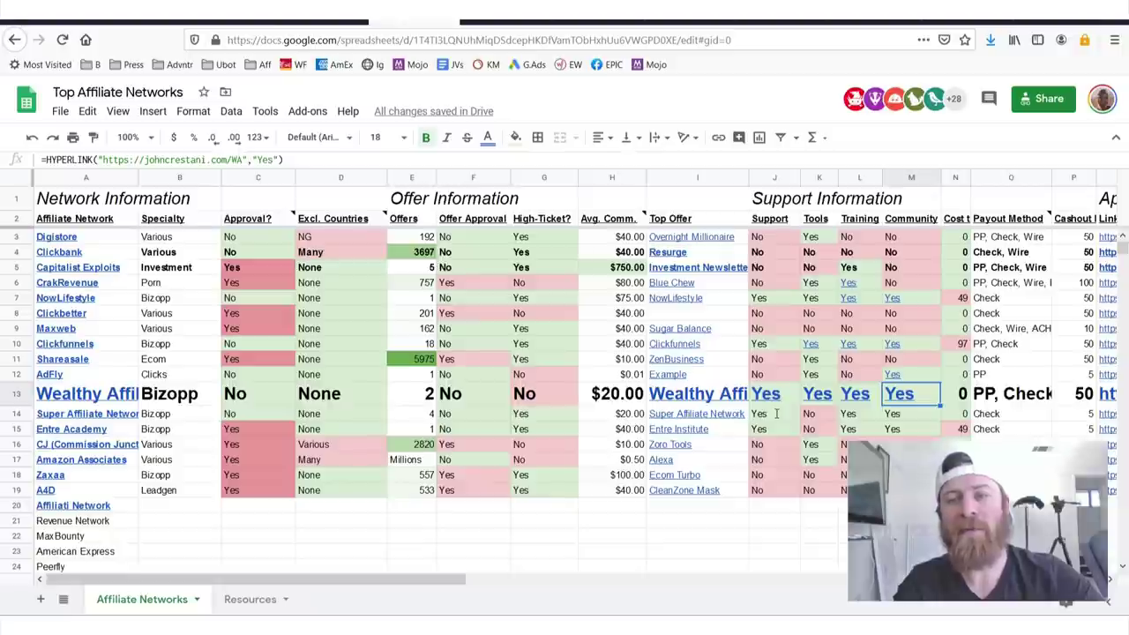
pyautogui.click(1011, 393)
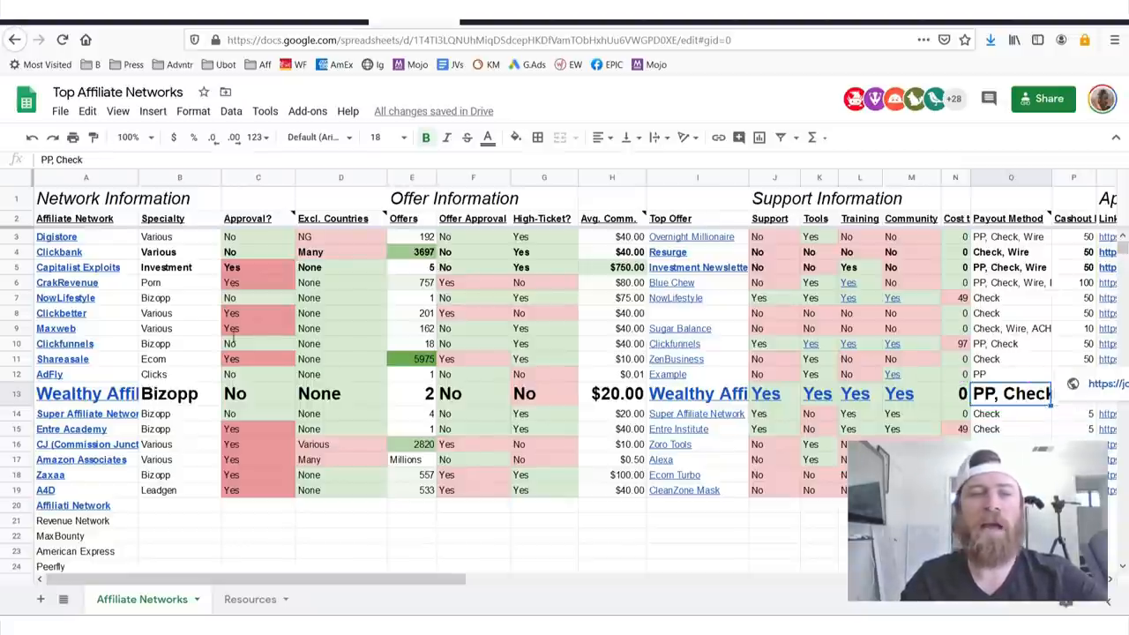
pyautogui.click(180, 393)
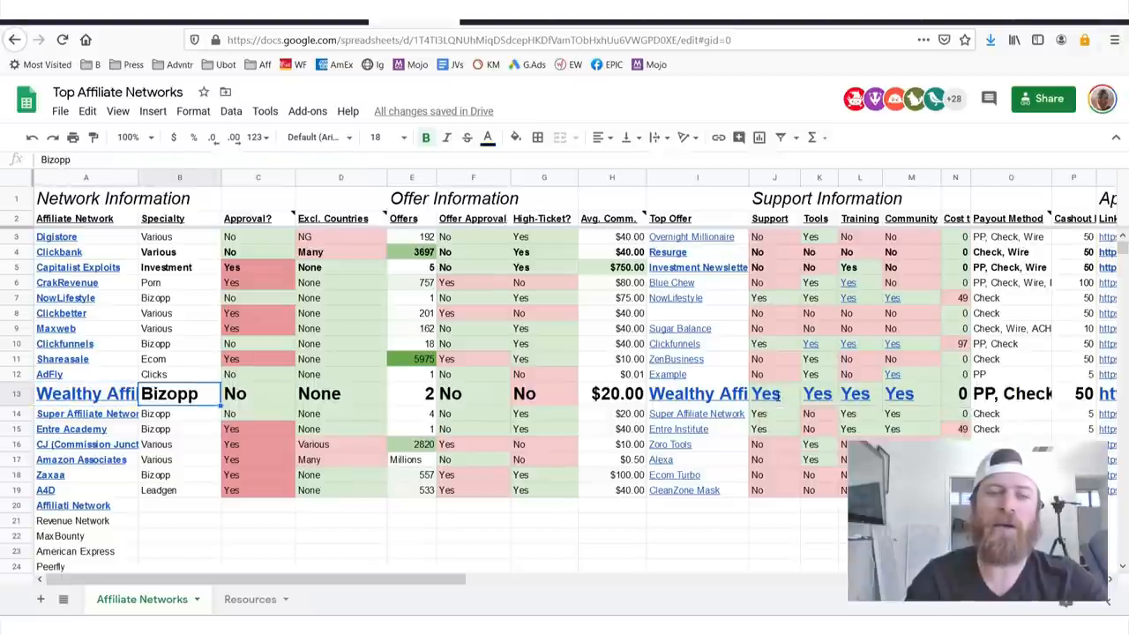
pyautogui.hscroll(3)
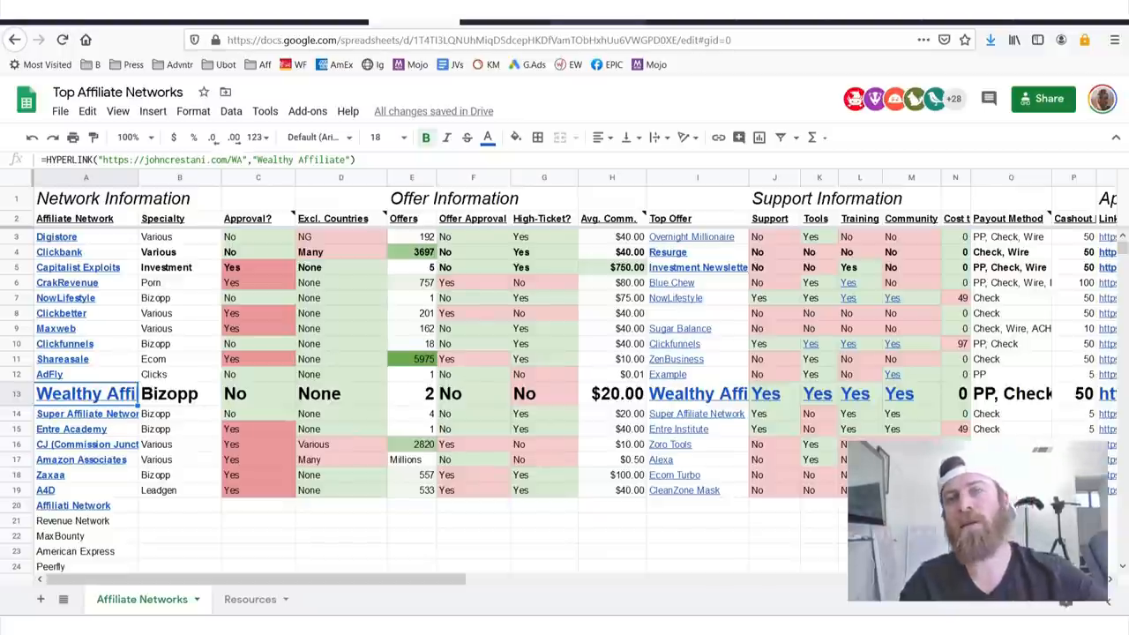
pyautogui.click(85, 394)
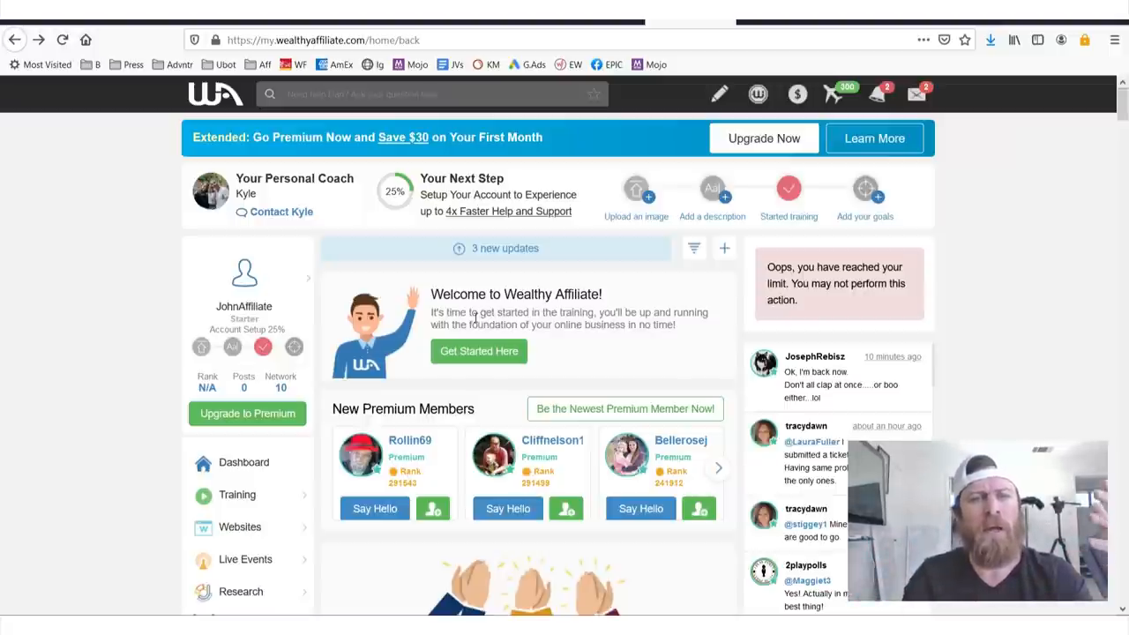
pyautogui.press('ctrl+plus')
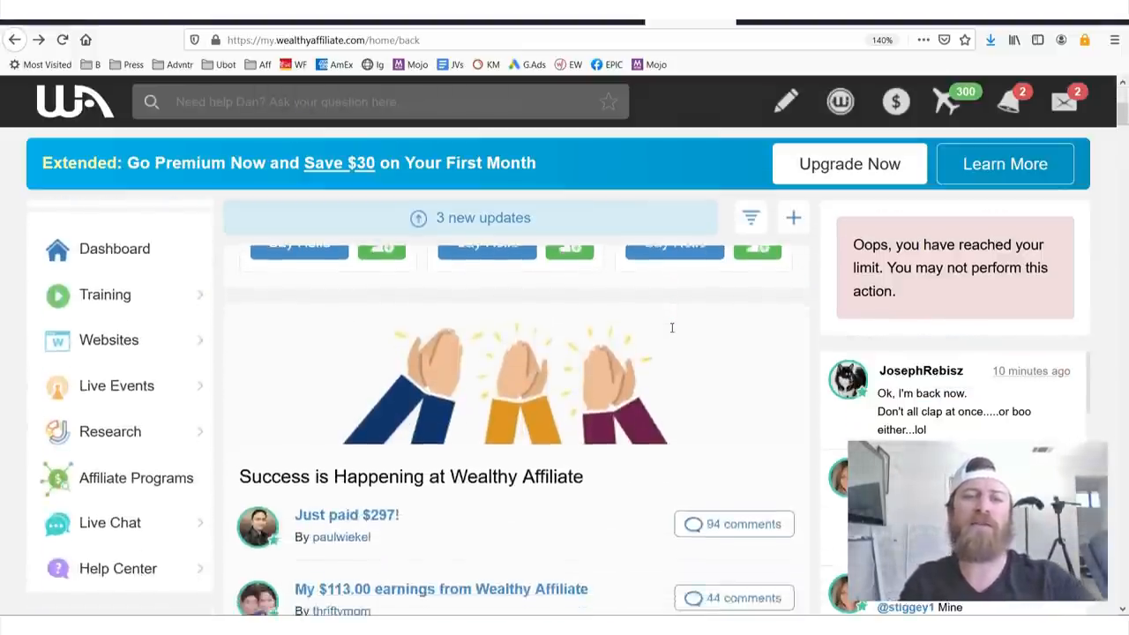
pyautogui.scroll(3)
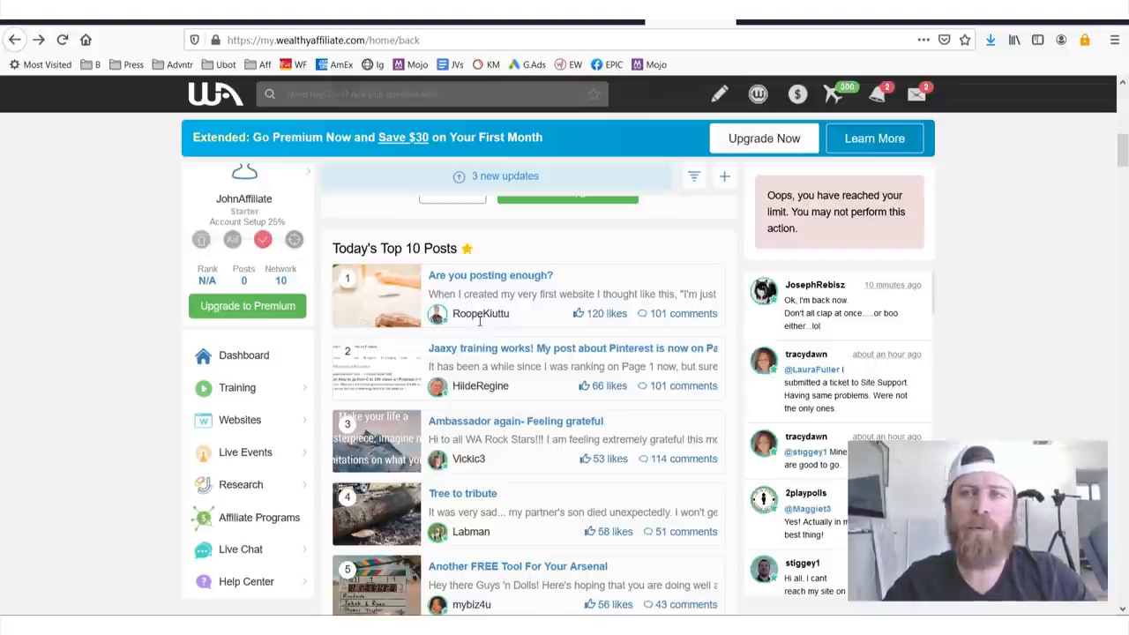
pyautogui.moveTo(483, 314)
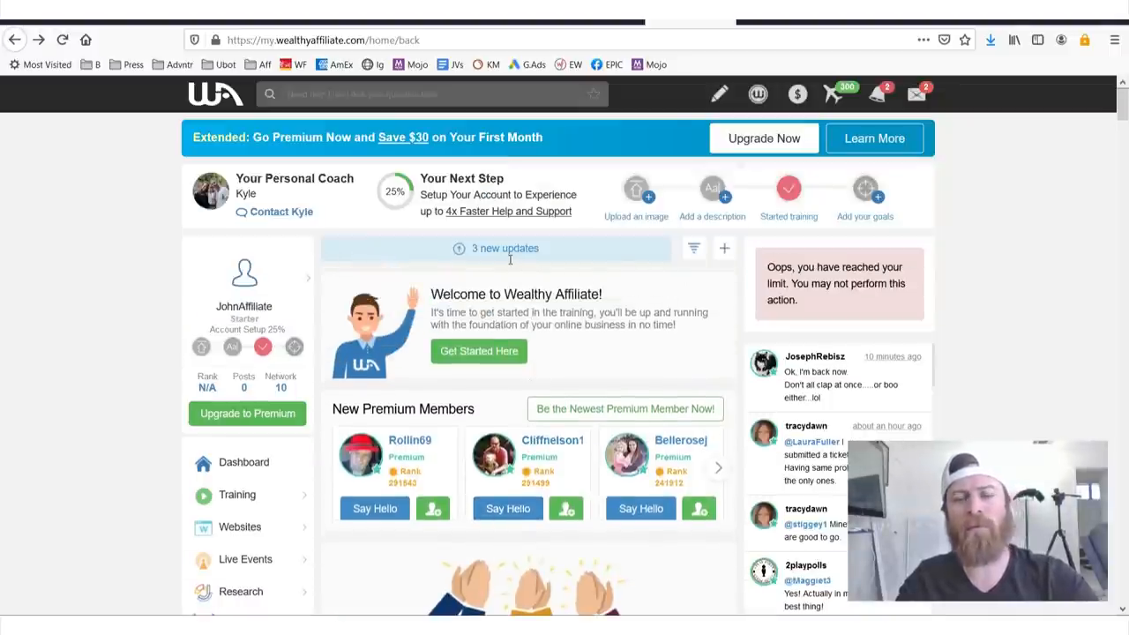
pyautogui.click(236, 494)
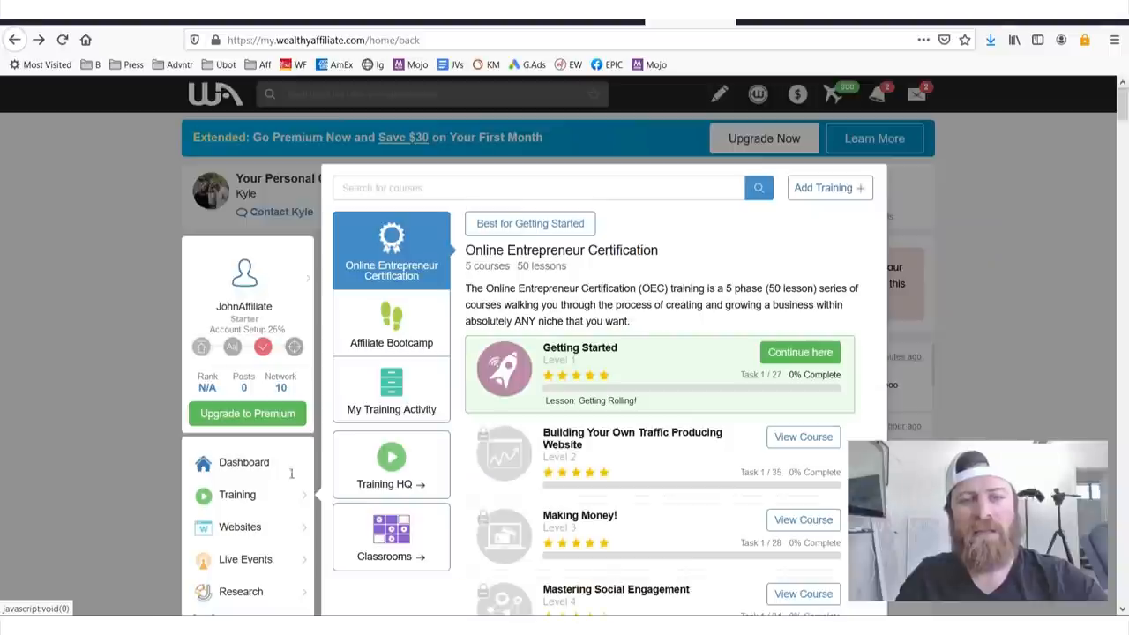
pyautogui.scroll(-3)
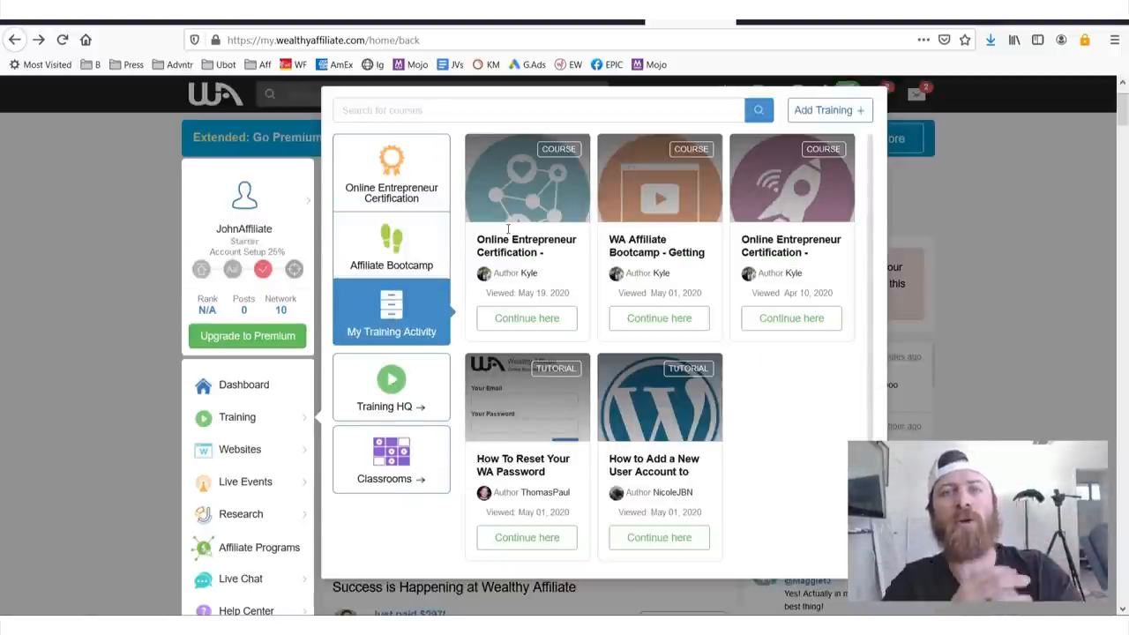
pyautogui.click(392, 173)
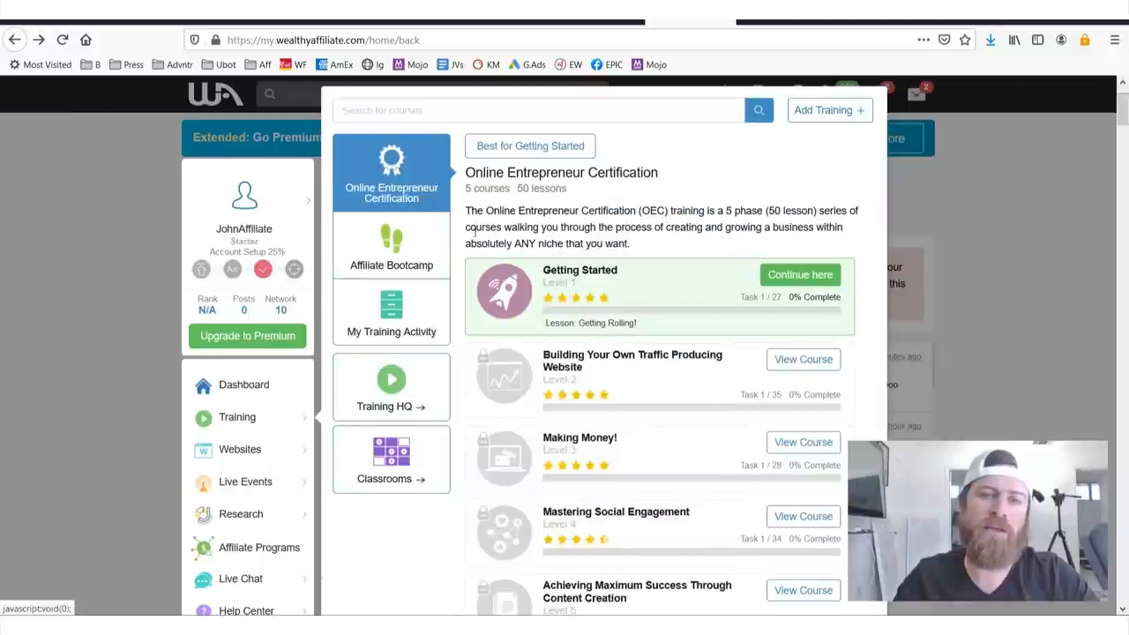
pyautogui.scroll(-3)
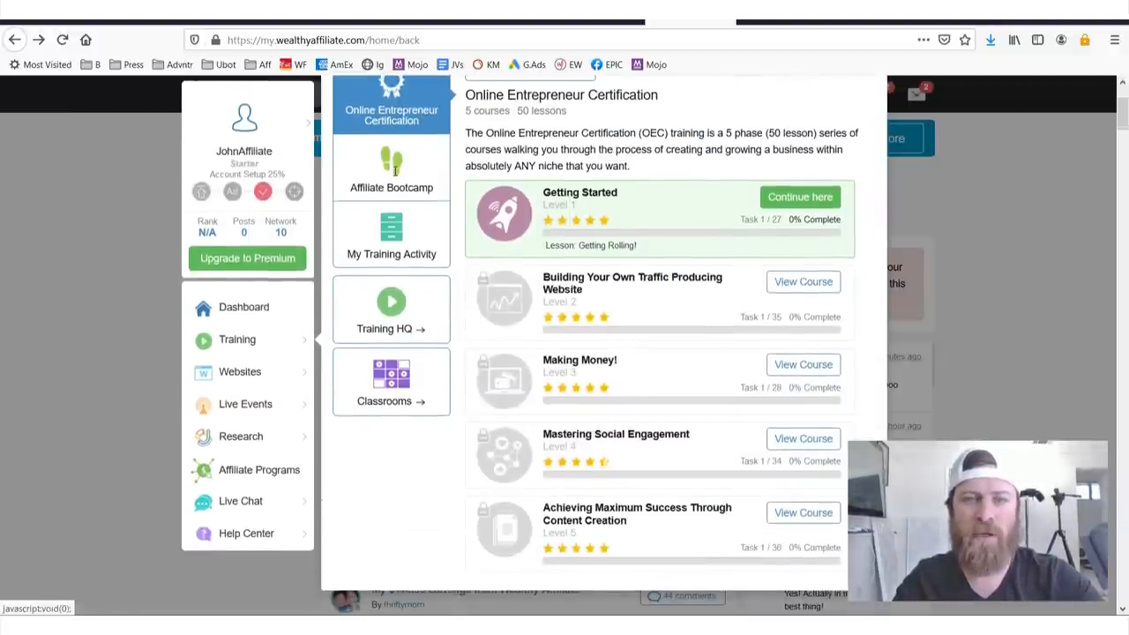
pyautogui.click(391, 168)
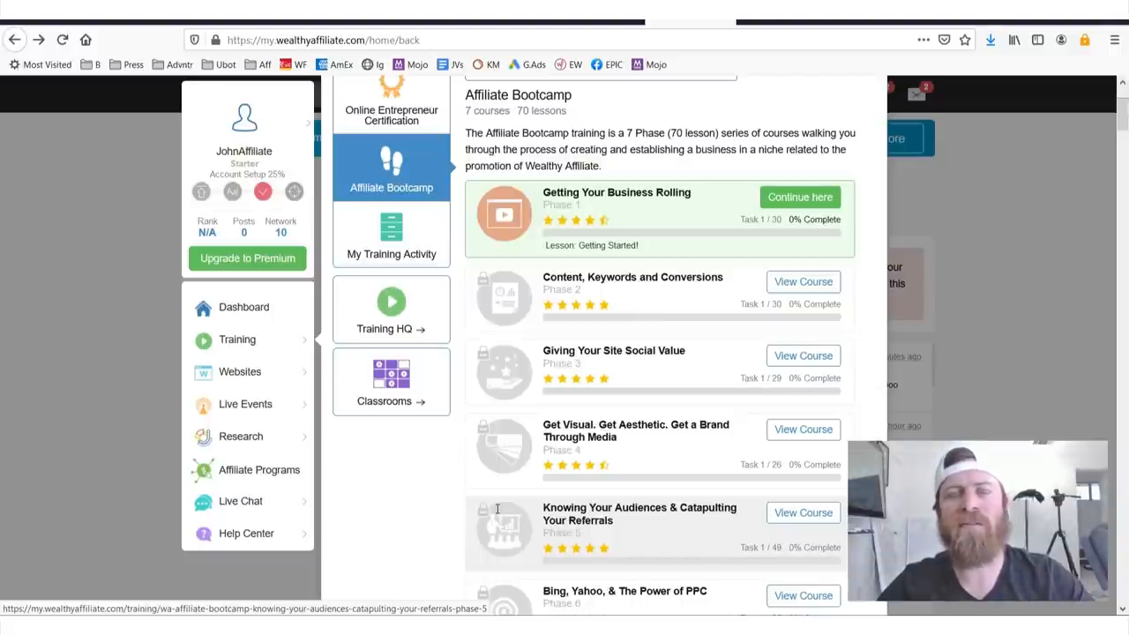
pyautogui.moveTo(813, 164)
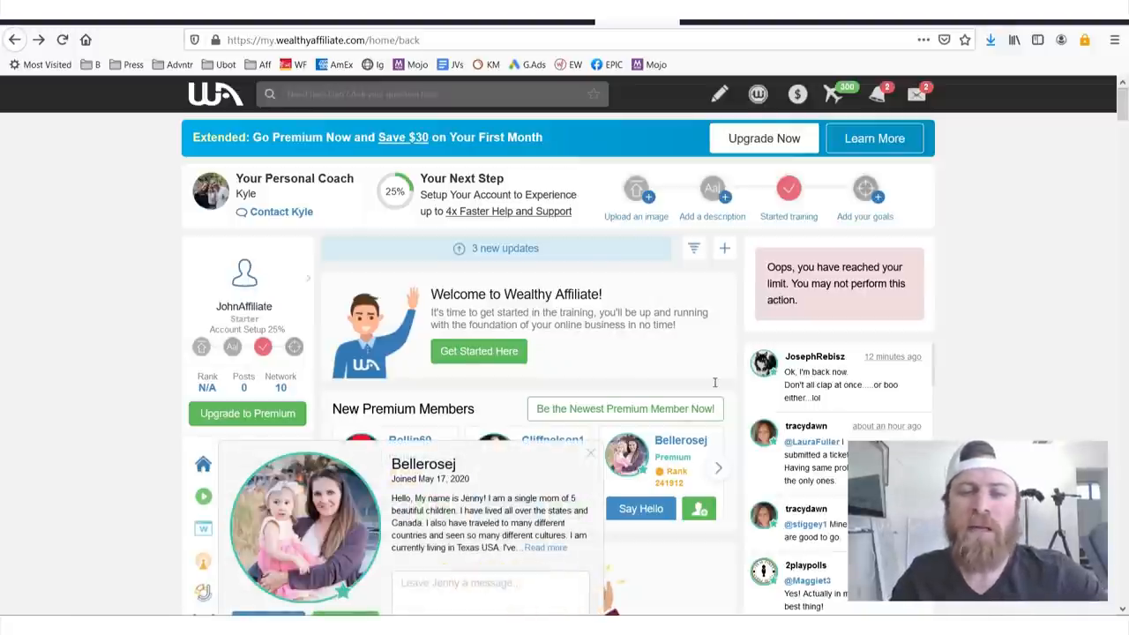
# On the Important Terms whiteboard, box and arrow Review Site, SEO and Backlinks in magenta.
pyautogui.click(326, 39)
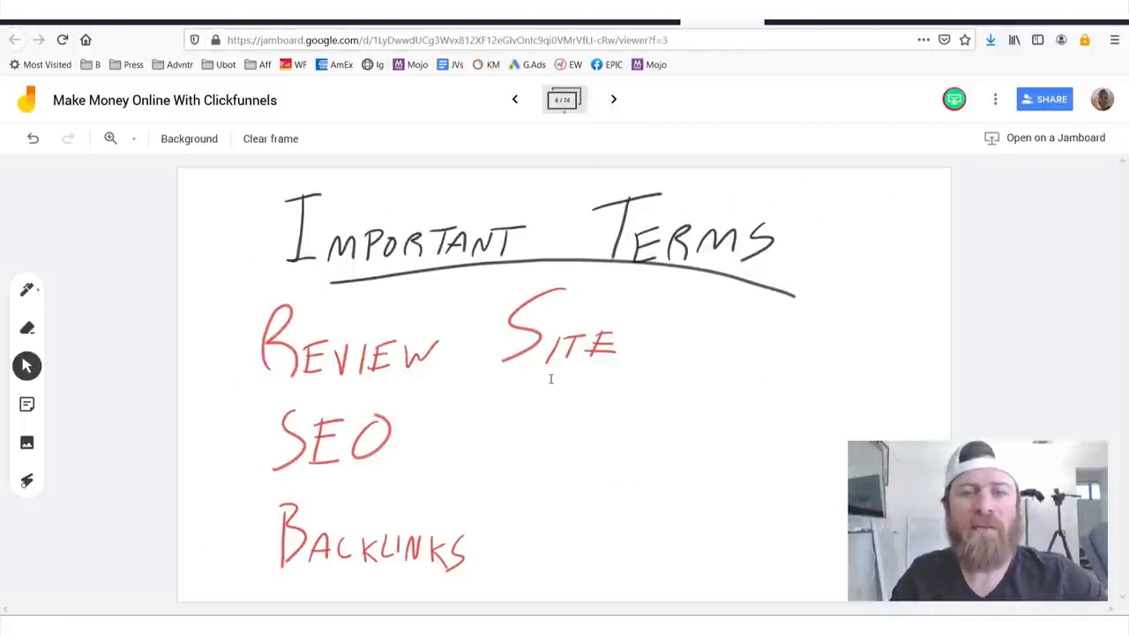
pyautogui.moveTo(233, 392); pyautogui.dragTo(644, 291)
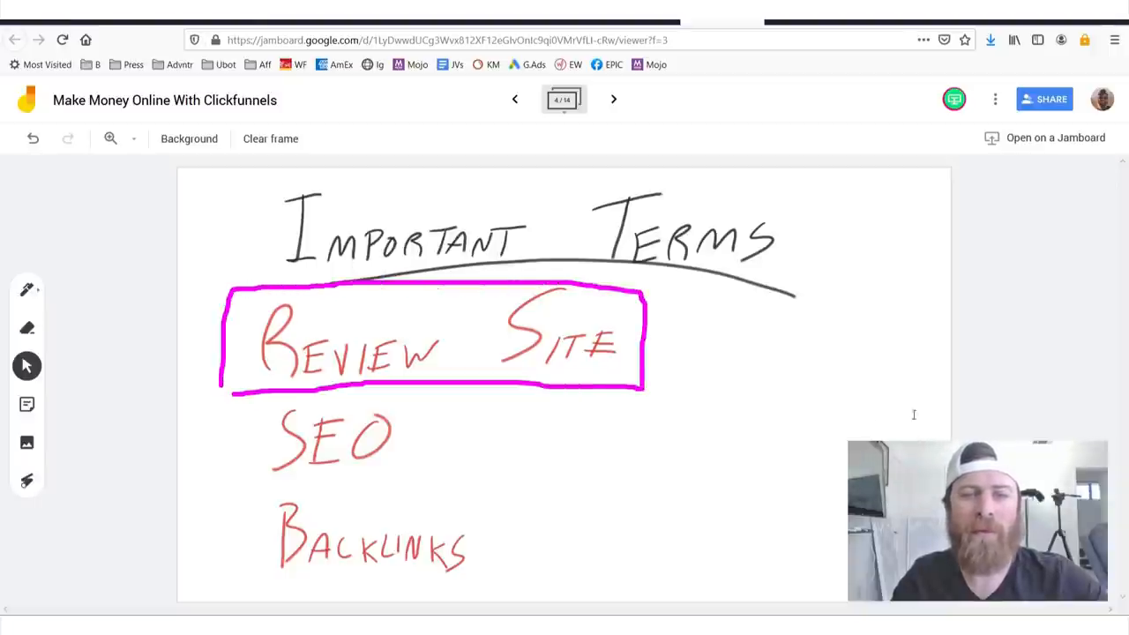
pyautogui.moveTo(670, 361); pyautogui.dragTo(943, 391)
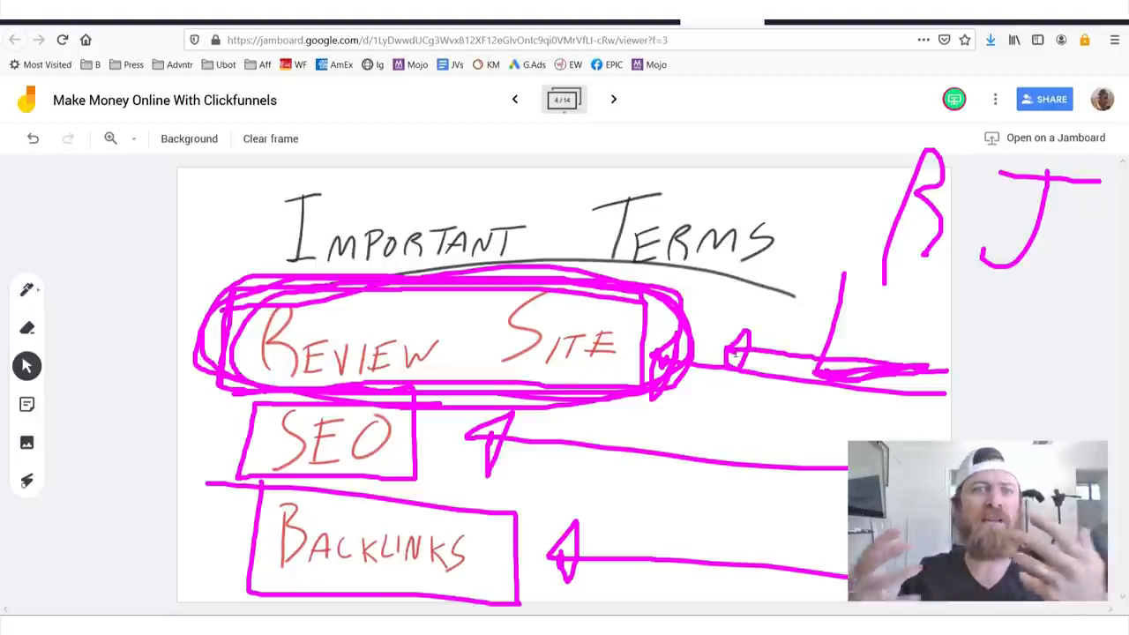
pyautogui.moveTo(1001, 308); pyautogui.dragTo(991, 397)
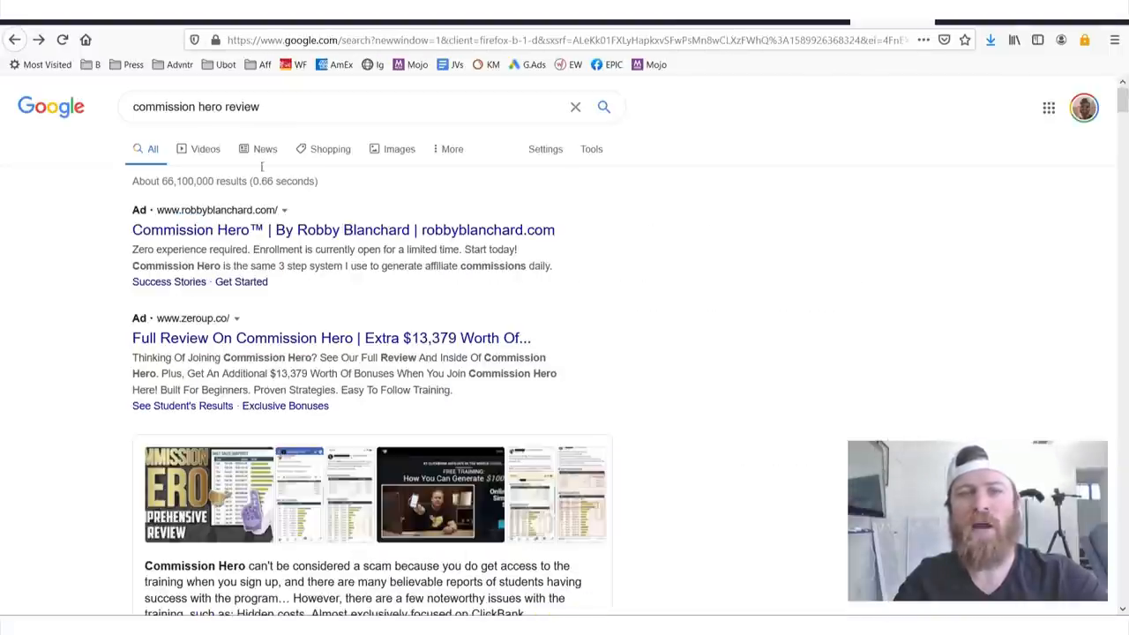
# Enlarge the 'commission hero review' results and scroll through the ads and the gighustlers.com listing.
pyautogui.click(353, 108)
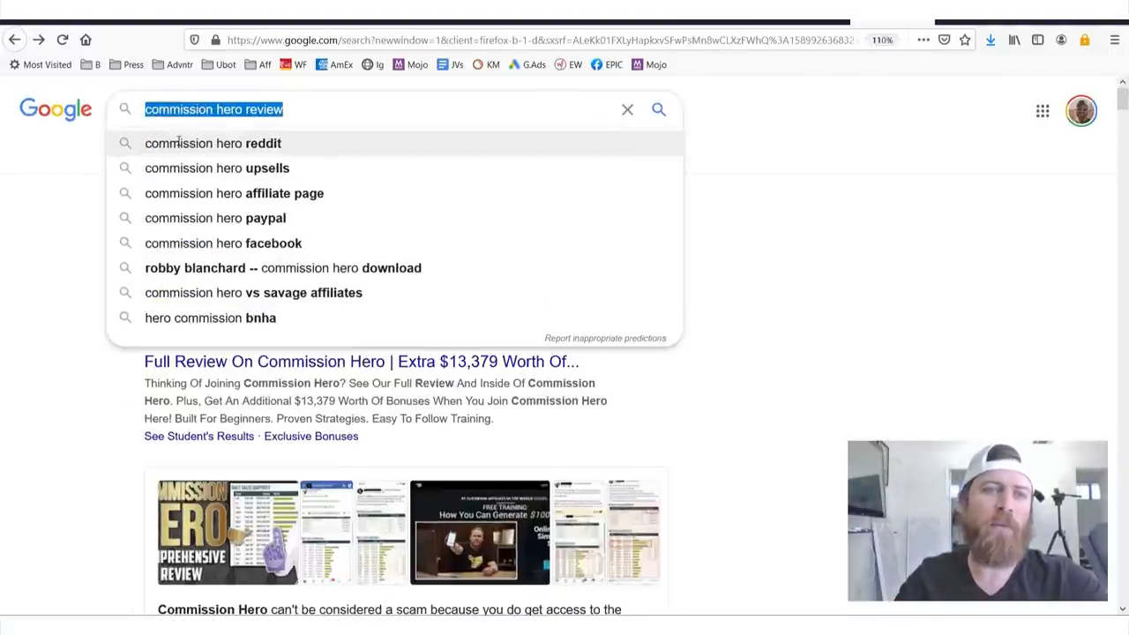
pyautogui.press('ctrl+plus')
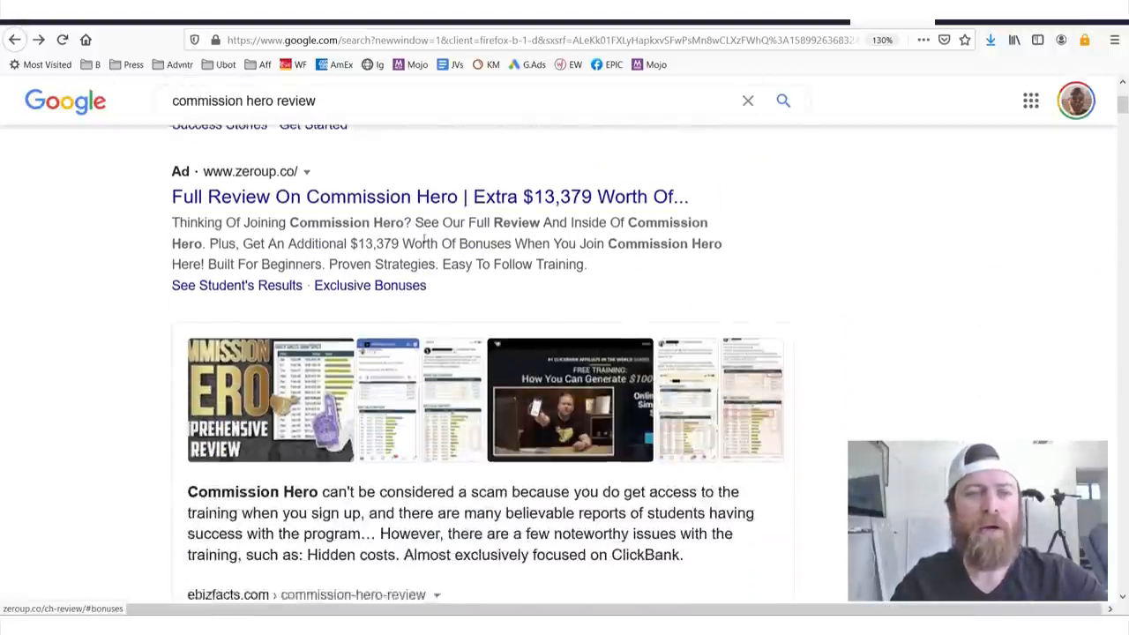
pyautogui.scroll(3)
pyautogui.write('[product name] +')
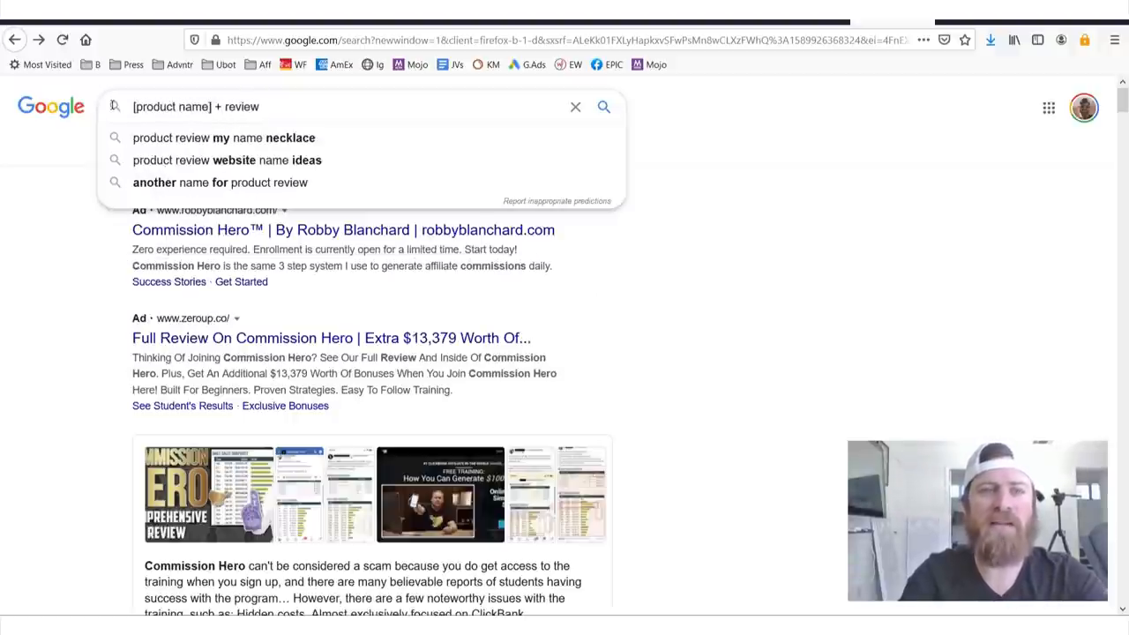
pyautogui.doubleClick(169, 108)
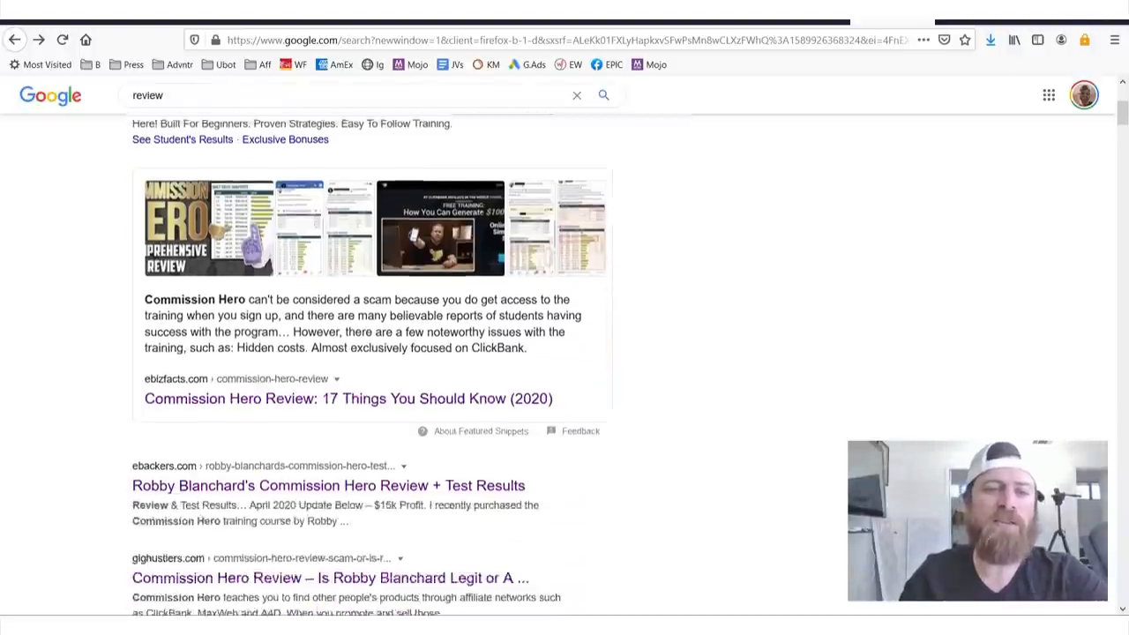
pyautogui.scroll(3)
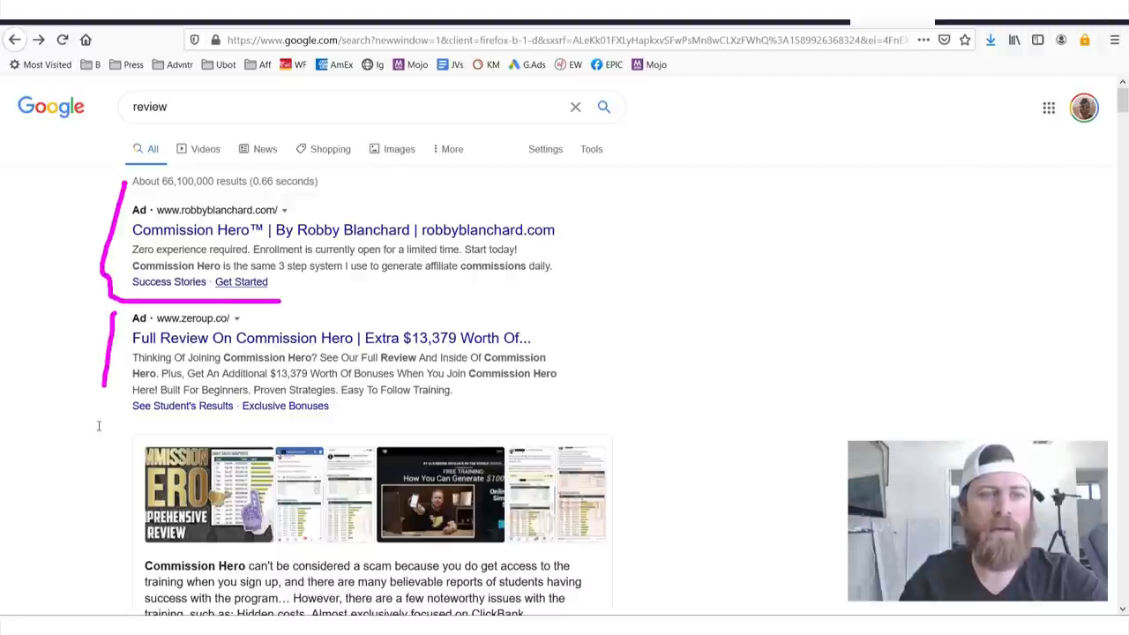
pyautogui.scroll(-3)
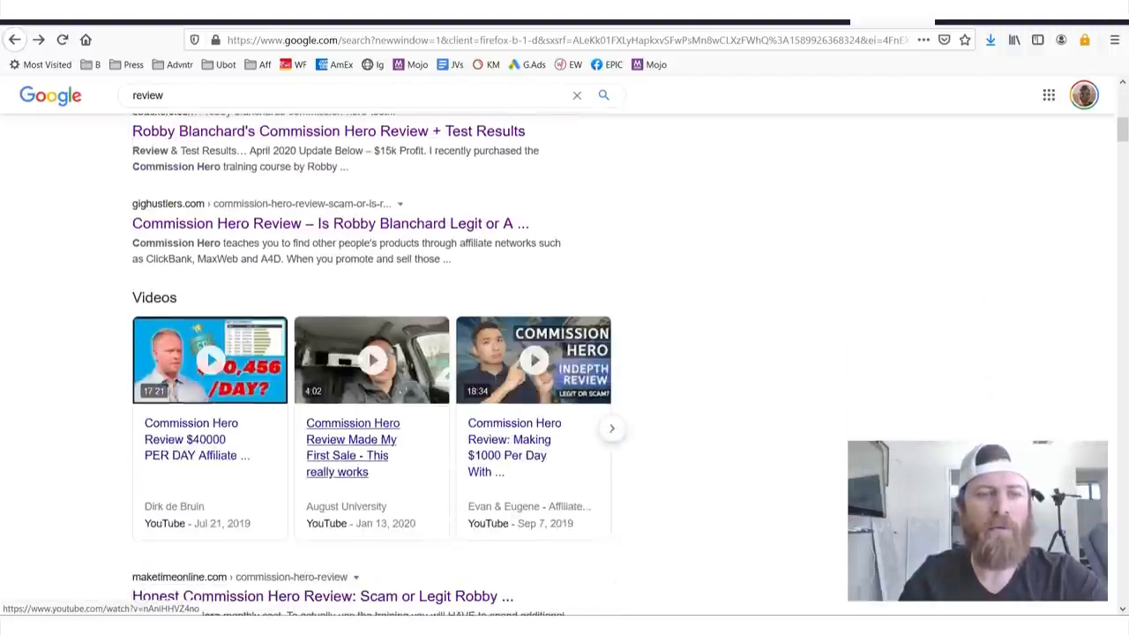
pyautogui.scroll(3)
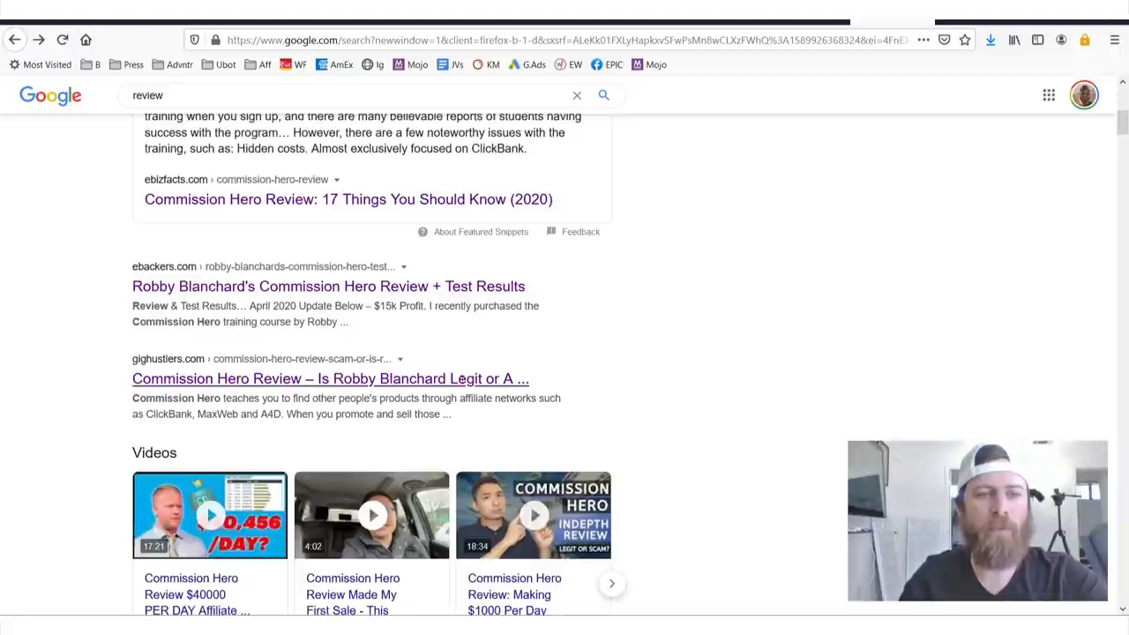
pyautogui.scroll(-3)
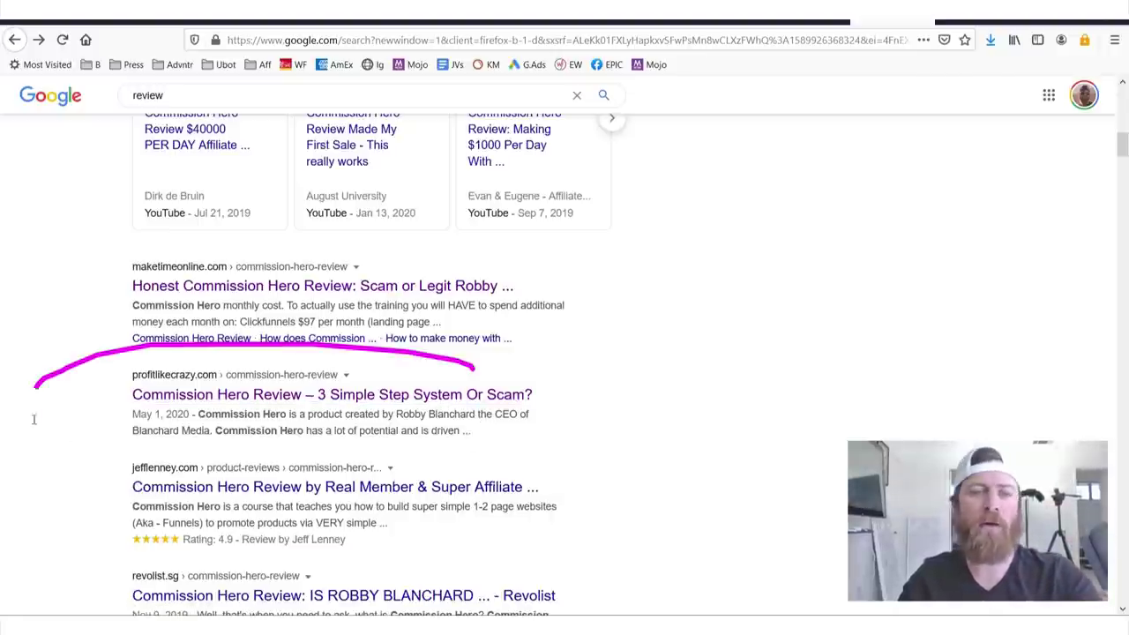
pyautogui.scroll(3)
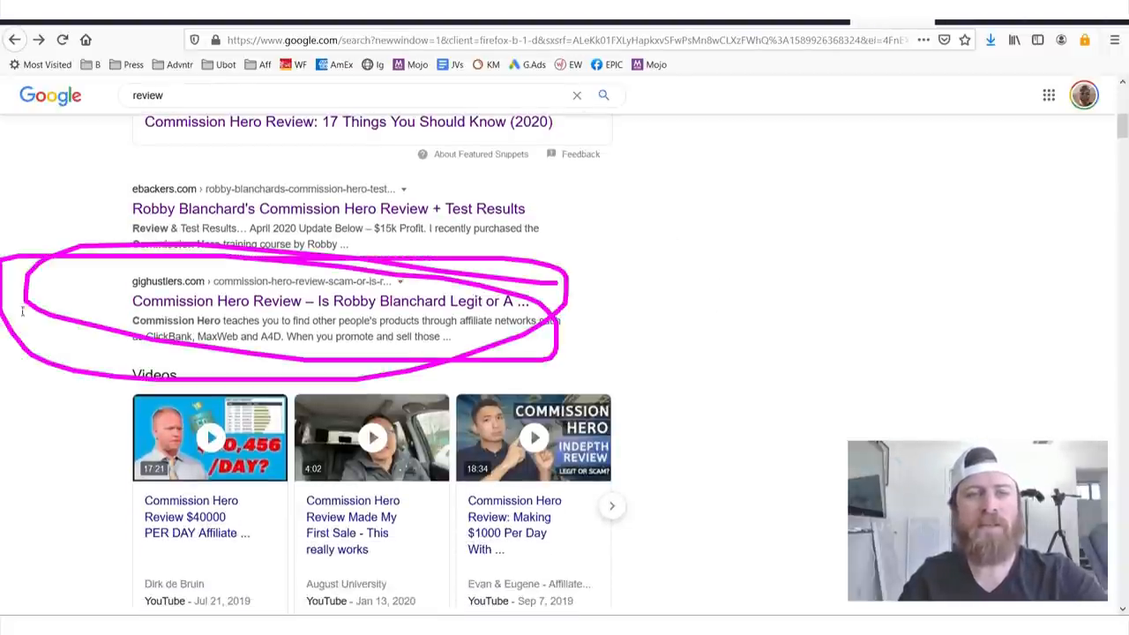
# Open the gighustlers.com result 'Commission Hero Review – Is Robby Blanchard Legit or A BIG SCAM?'.
pyautogui.click(326, 299)
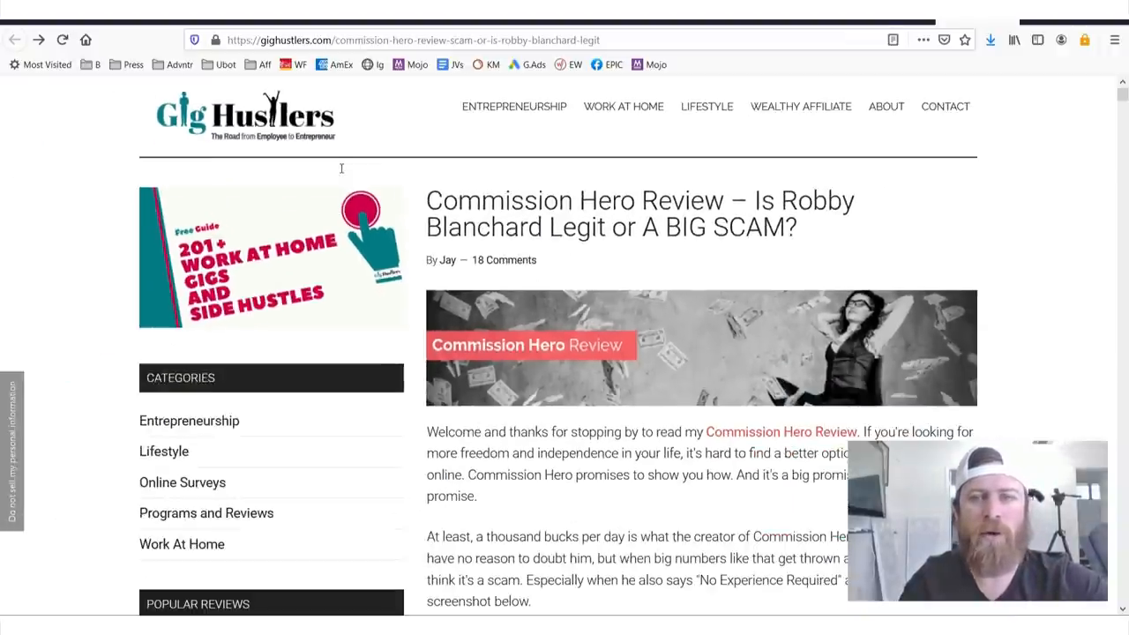
pyautogui.scroll(-3)
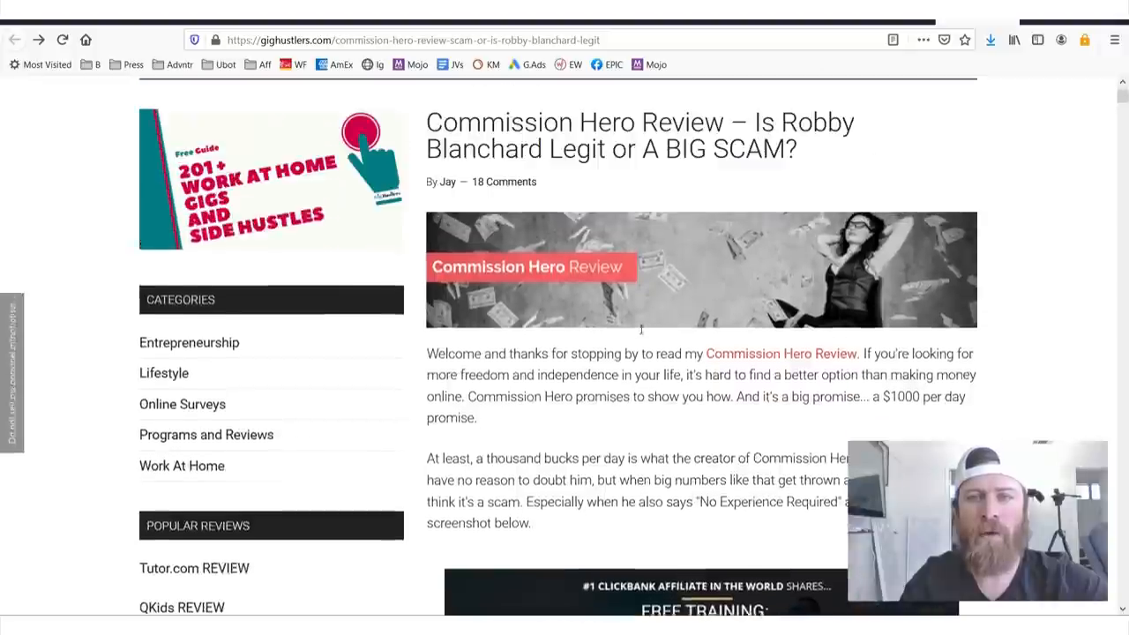
pyautogui.scroll(3)
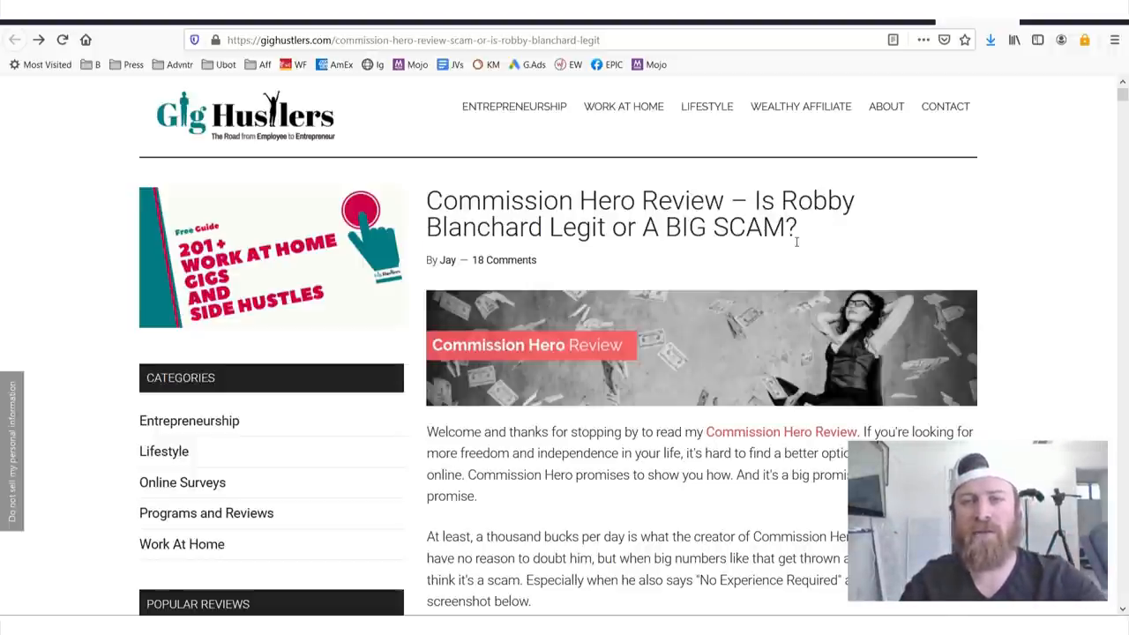
# Scroll the review down to the yellow call-to-action box offering the free beginner's guide via 'clicking HERE'.
pyautogui.scroll(-3)
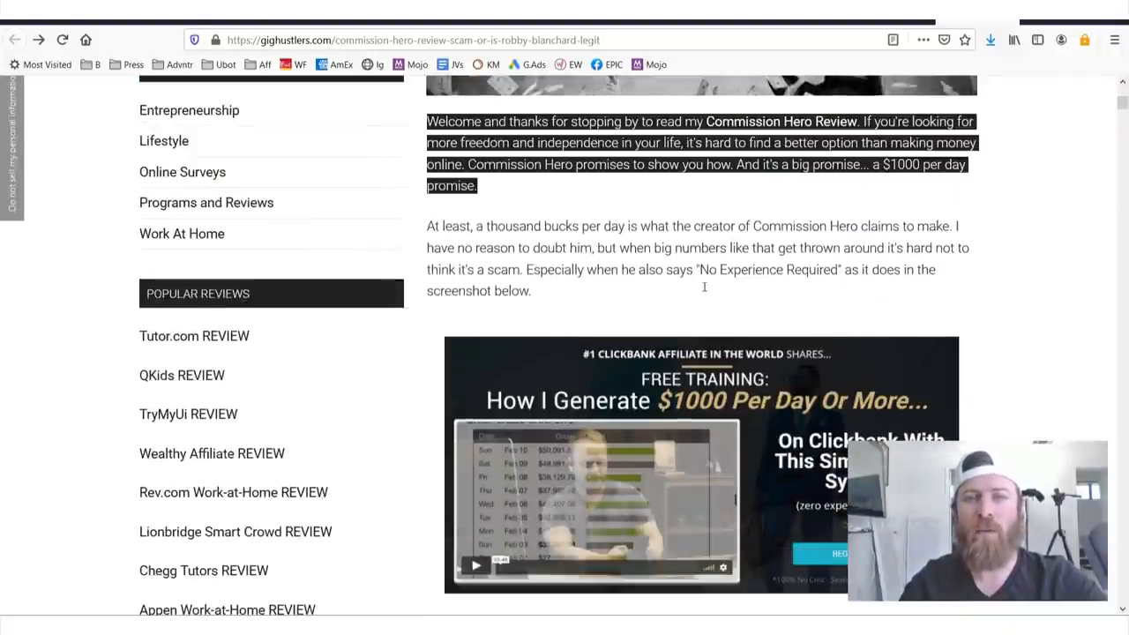
pyautogui.click(704, 286)
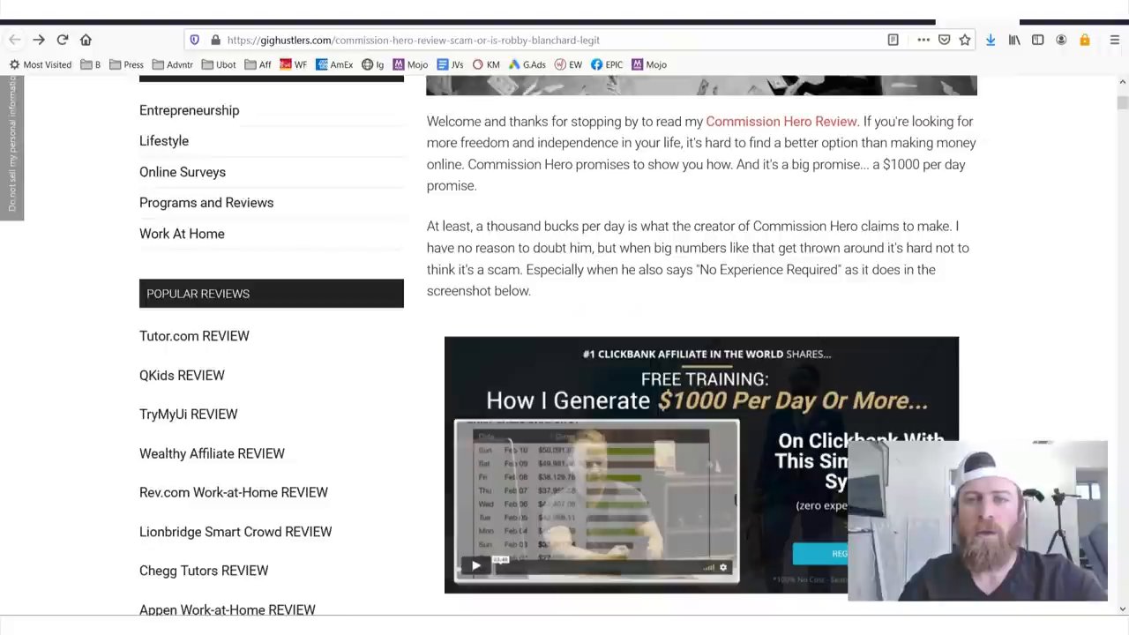
pyautogui.scroll(-3)
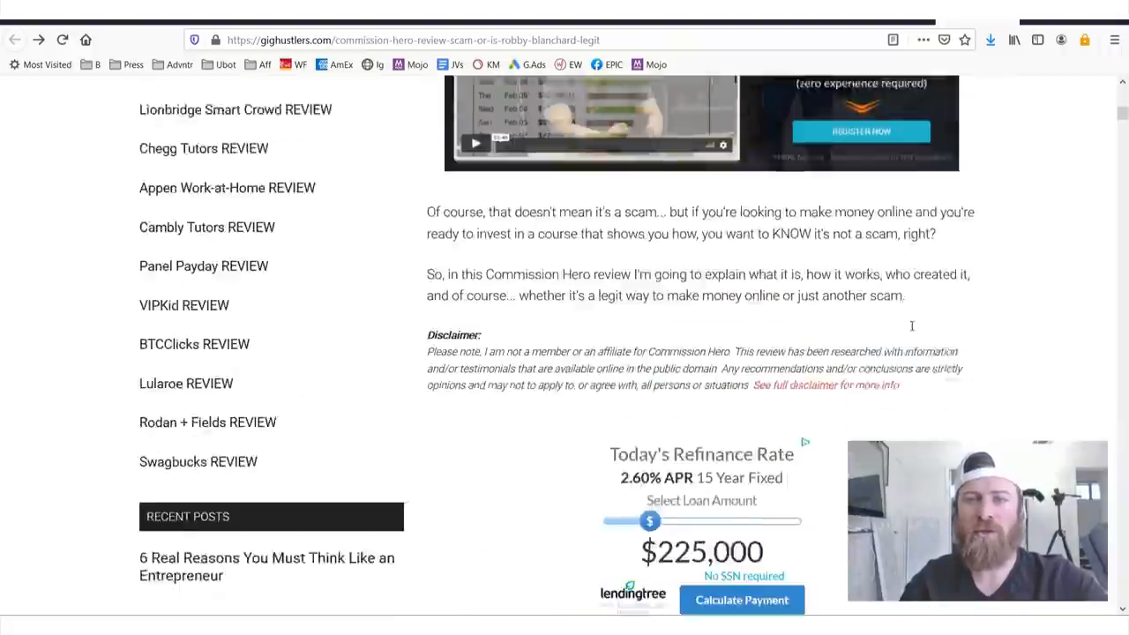
pyautogui.scroll(-3)
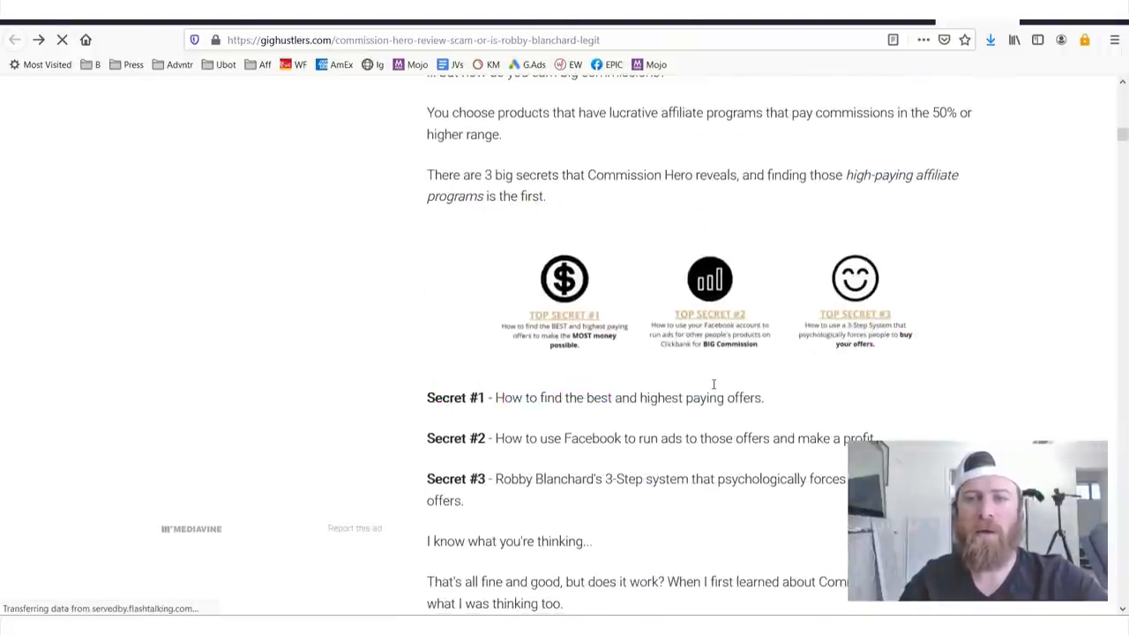
pyautogui.scroll(-3)
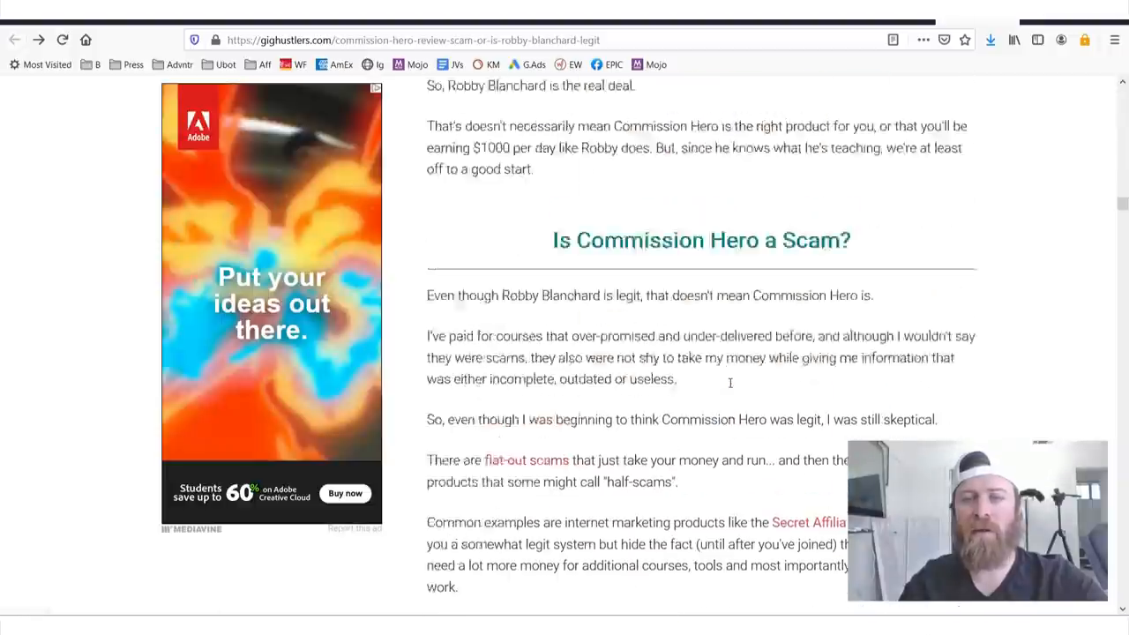
pyautogui.scroll(-3)
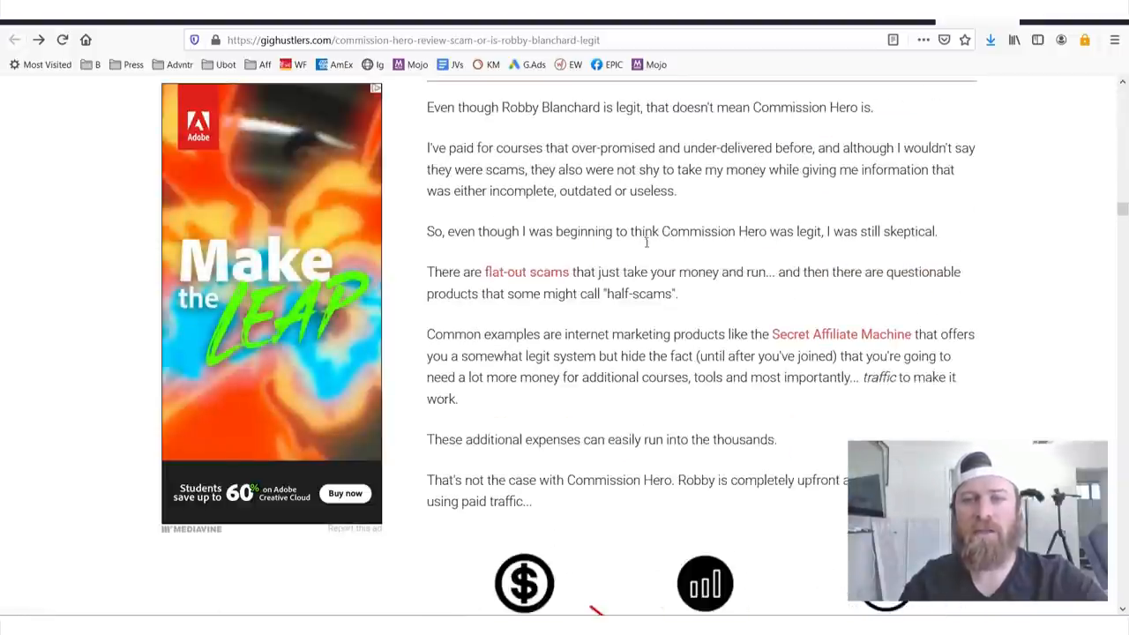
pyautogui.scroll(-3)
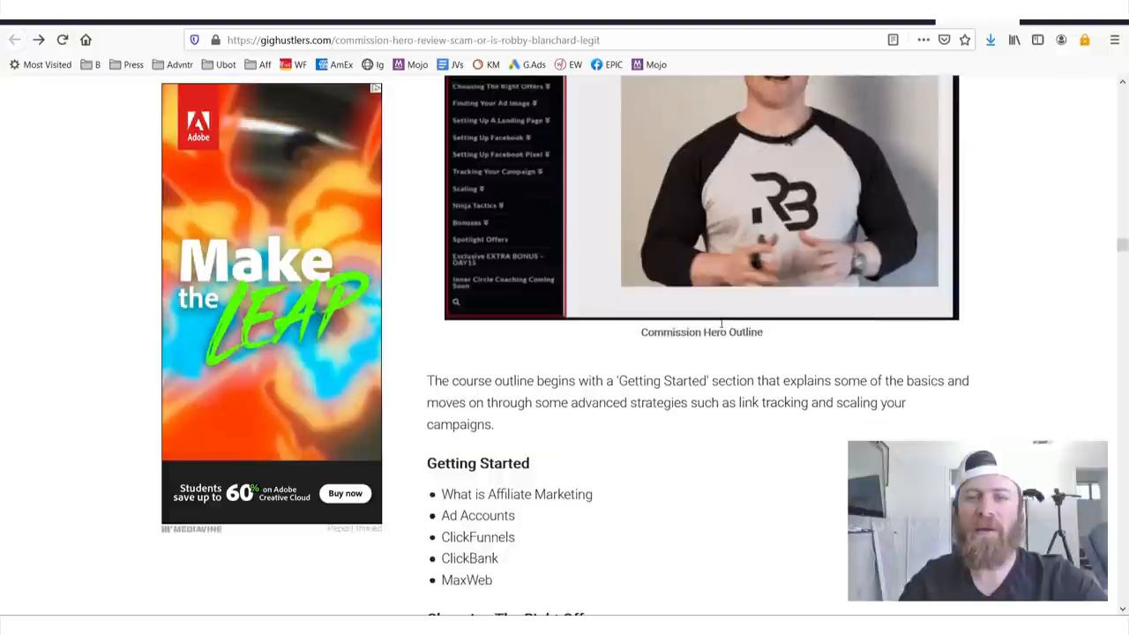
pyautogui.scroll(-3)
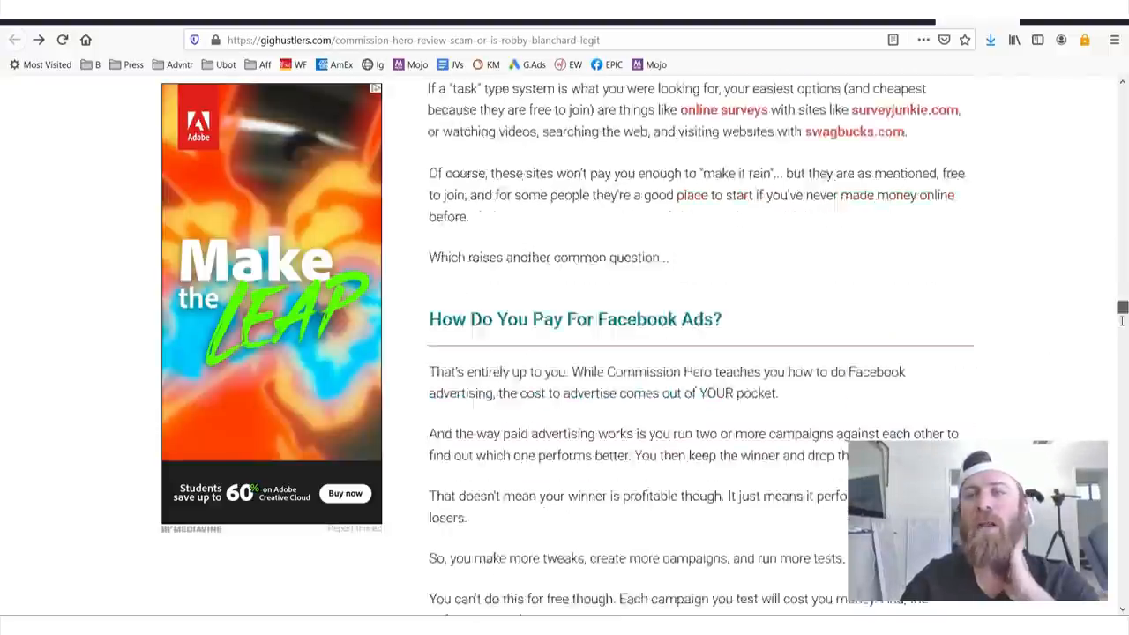
pyautogui.scroll(-3)
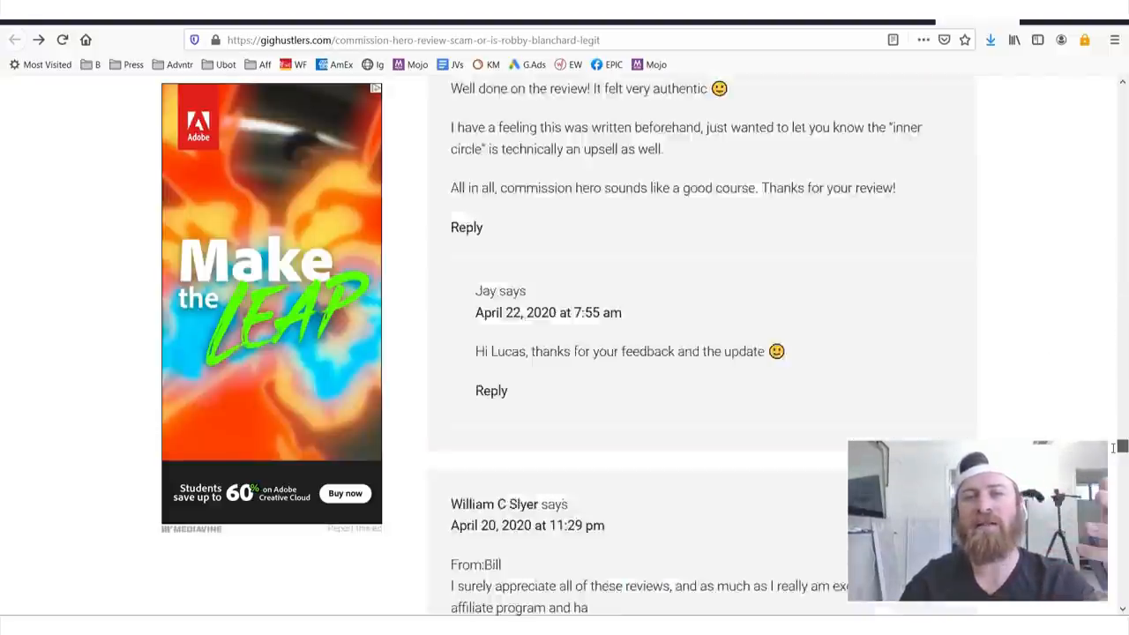
pyautogui.scroll(3)
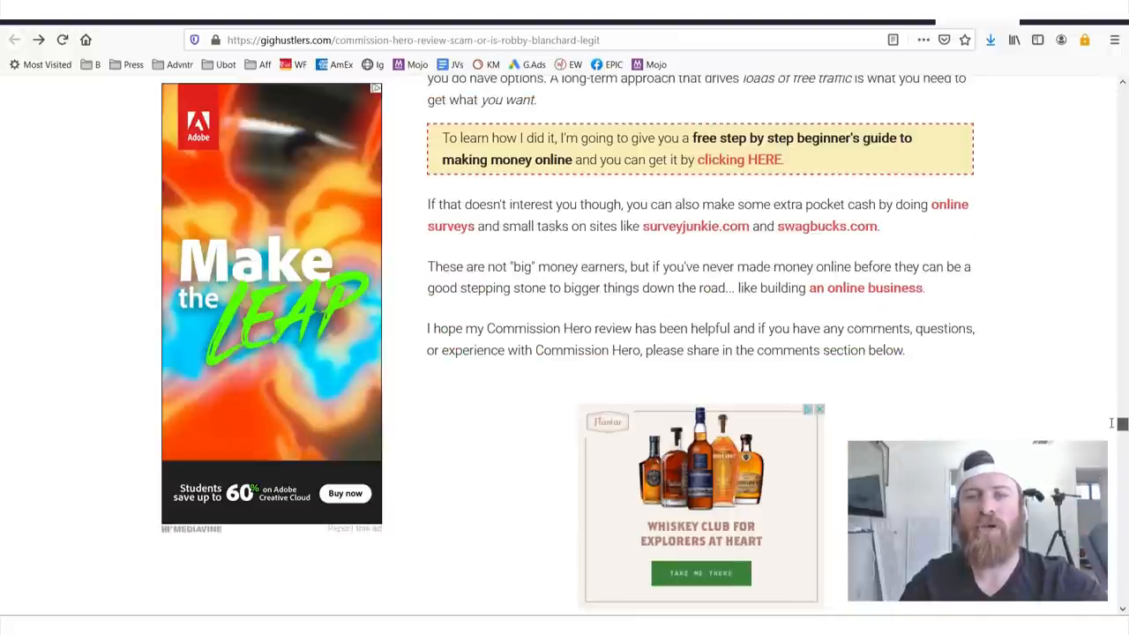
pyautogui.scroll(3)
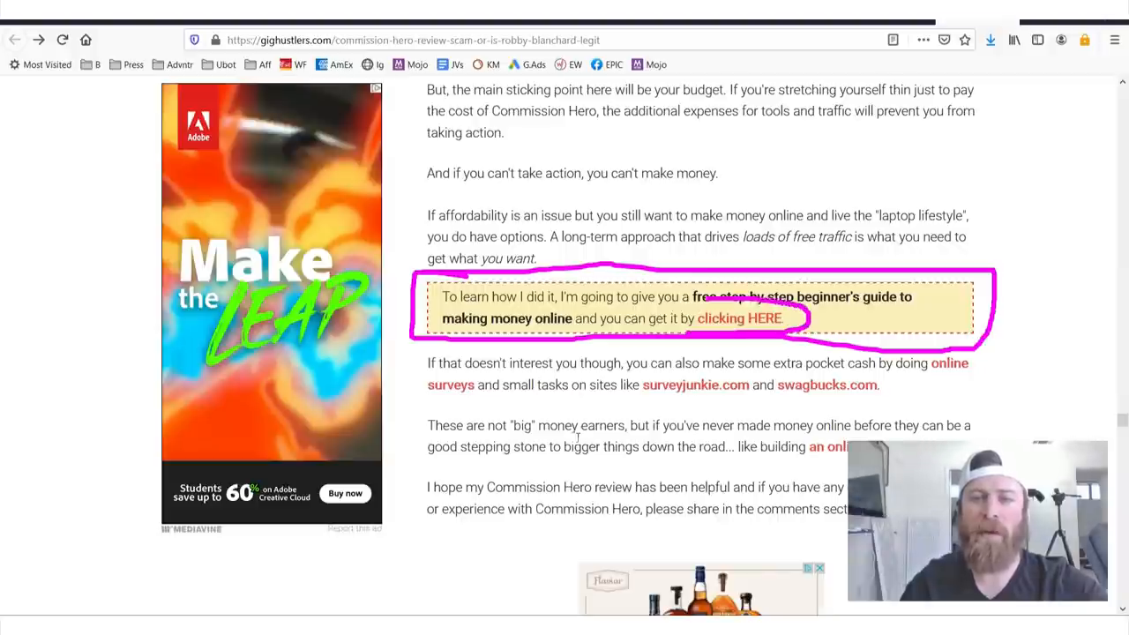
# Open the free 4-step-mmo-guide page, read down to the green Start Here button and follow it.
pyautogui.click(739, 317)
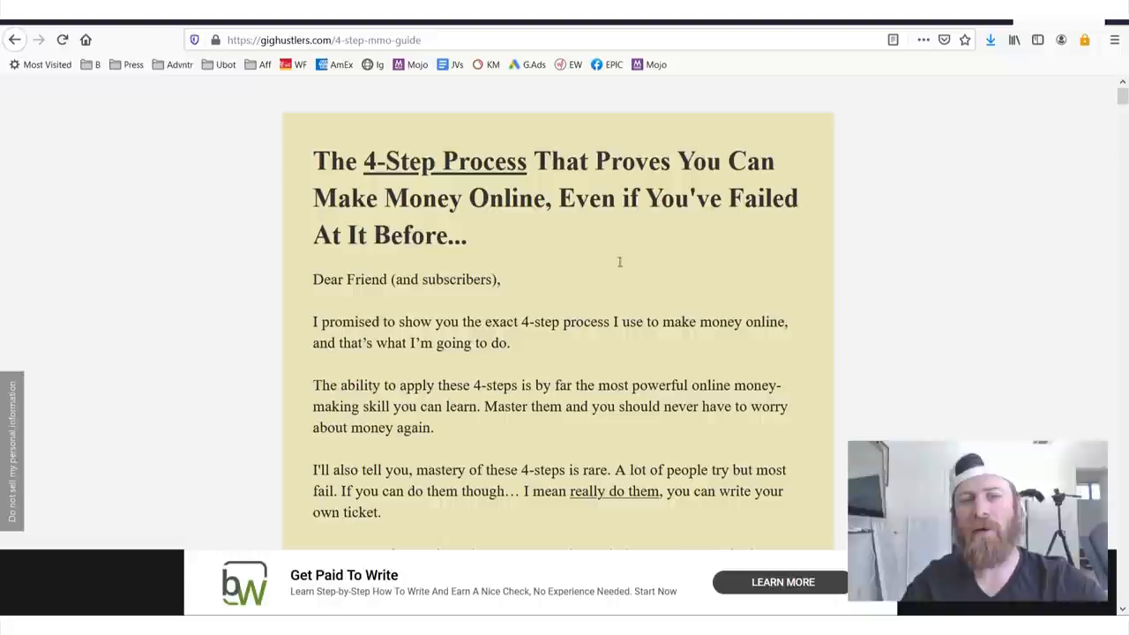
pyautogui.moveTo(854, 124); pyautogui.dragTo(867, 432)
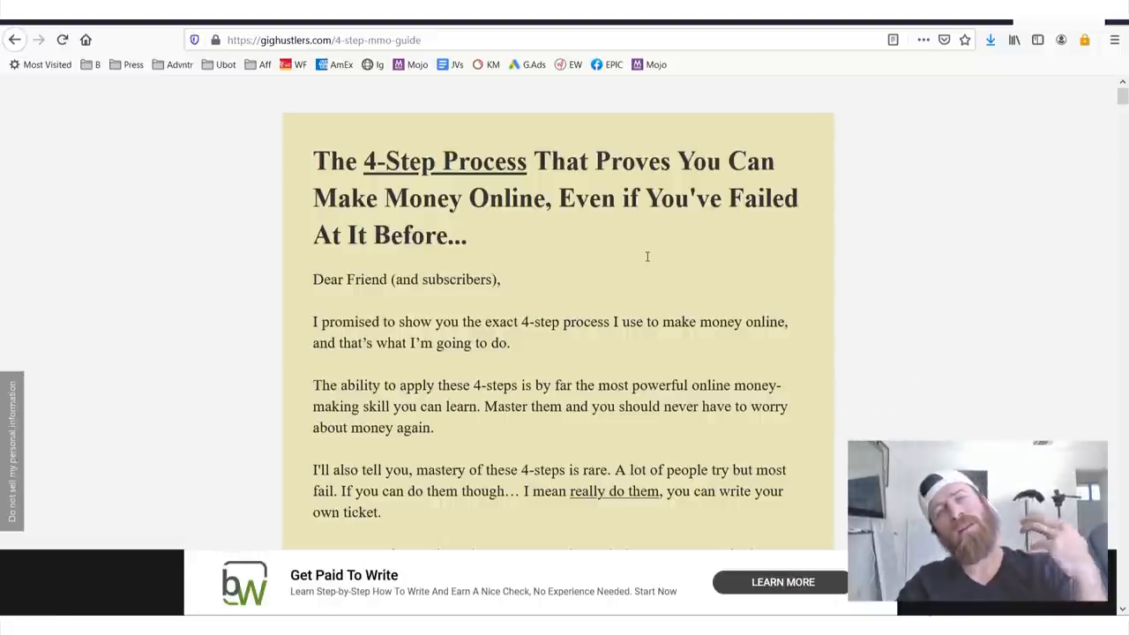
pyautogui.moveTo(635, 250)
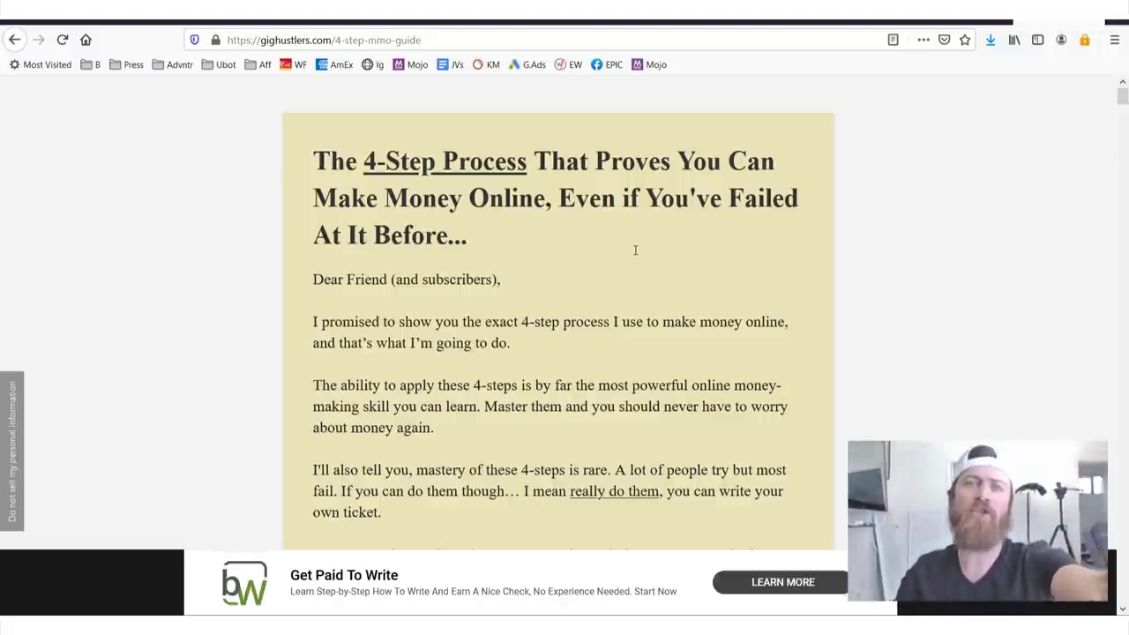
pyautogui.moveTo(352, 145)
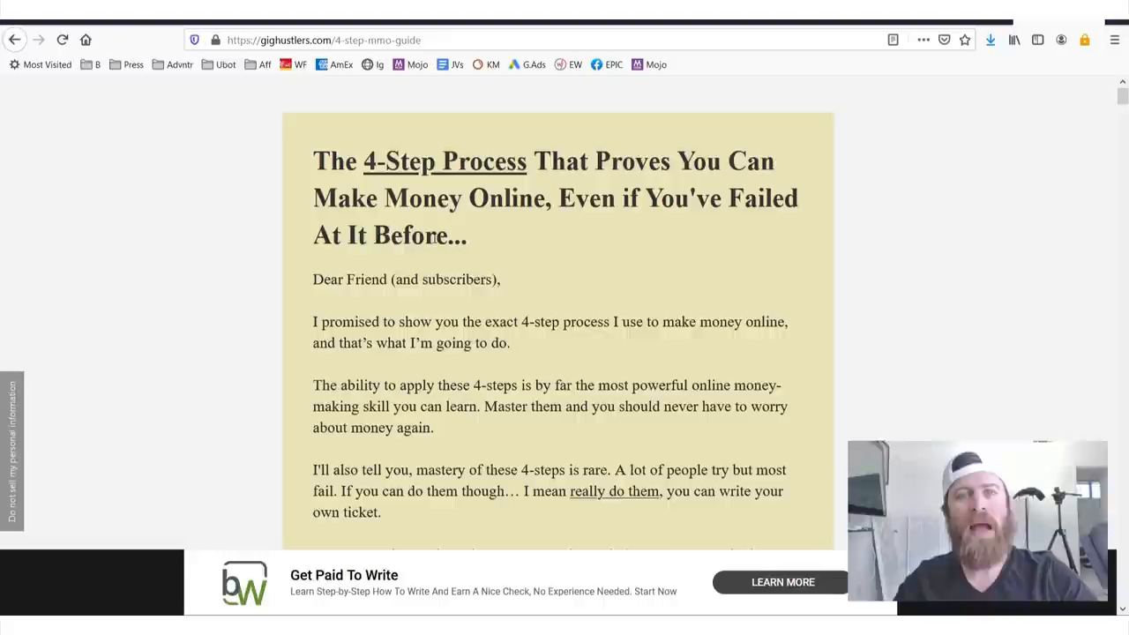
pyautogui.scroll(-3)
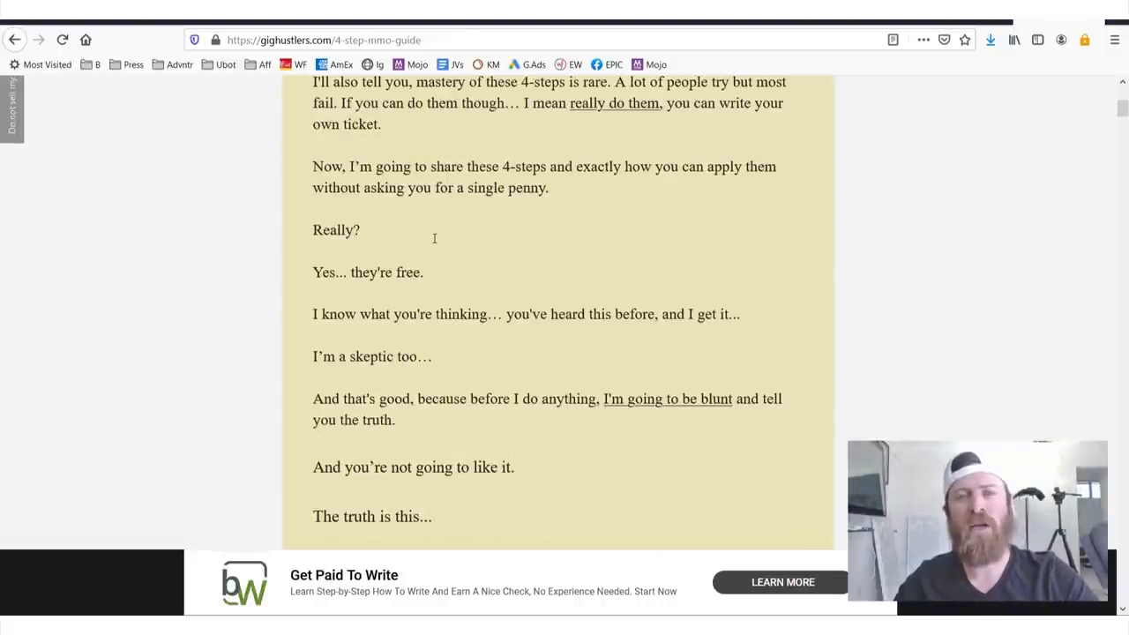
pyautogui.scroll(-3)
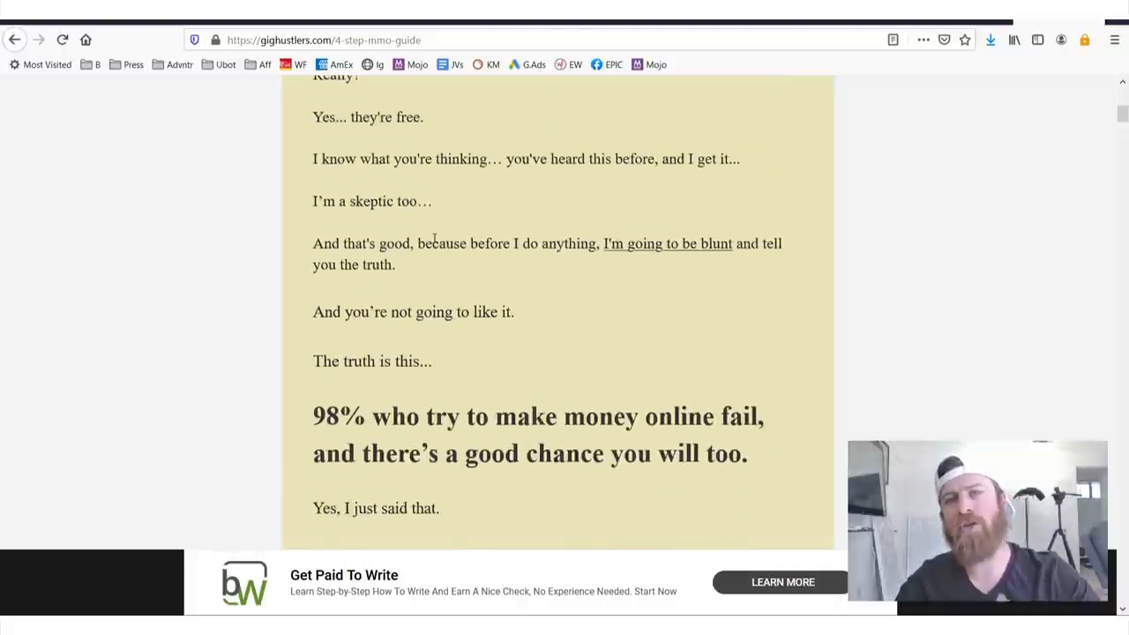
pyautogui.scroll(-3)
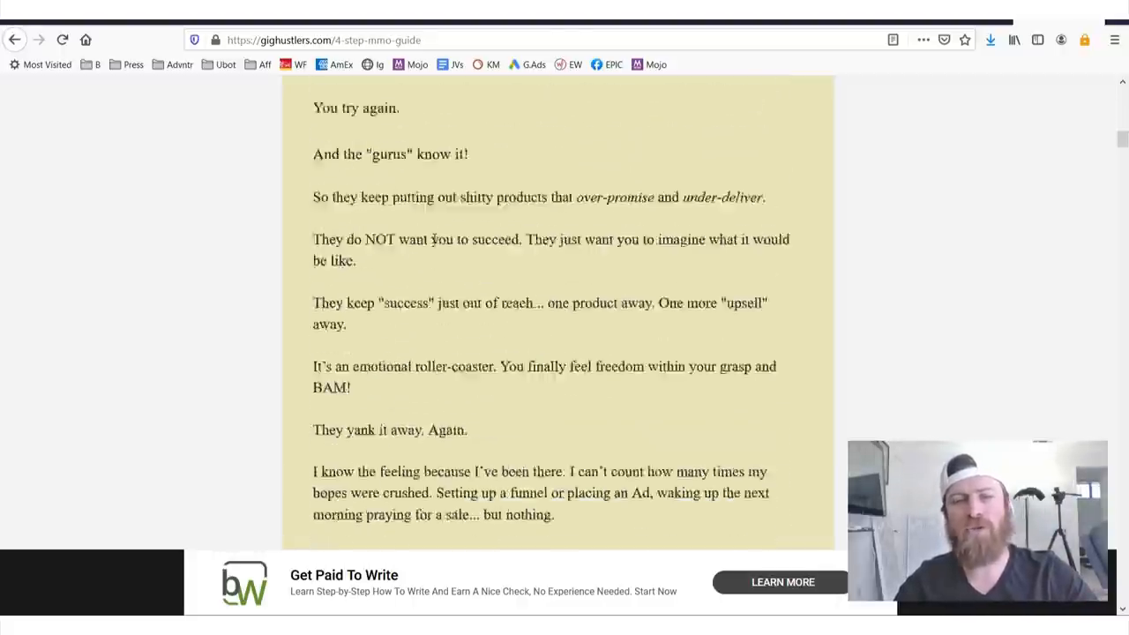
pyautogui.scroll(-3)
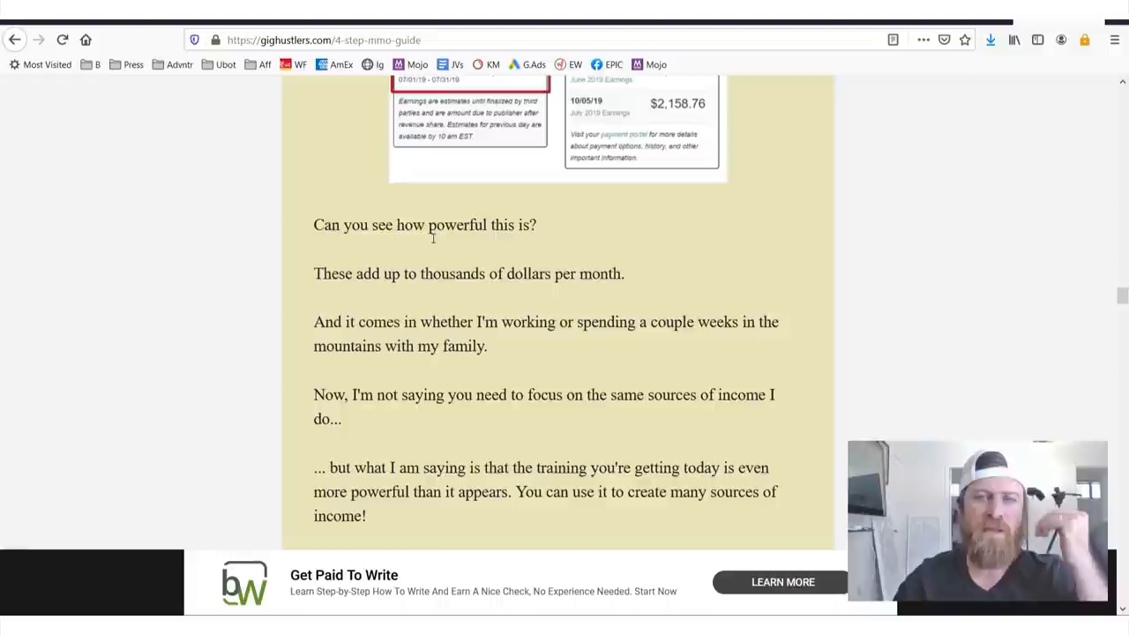
pyautogui.scroll(-3)
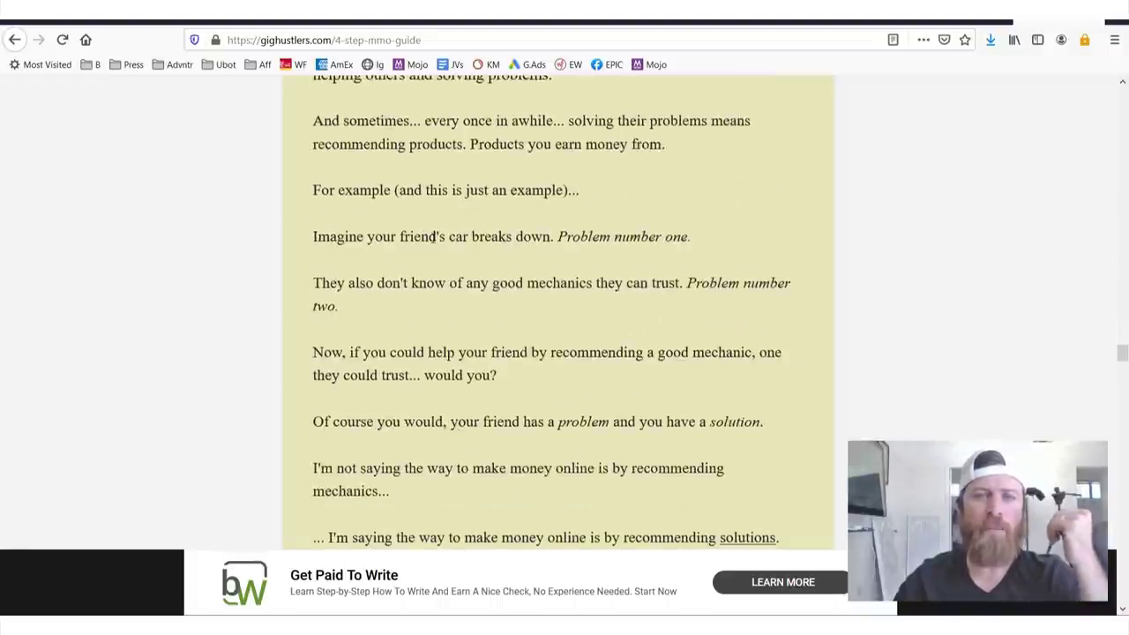
pyautogui.scroll(-3)
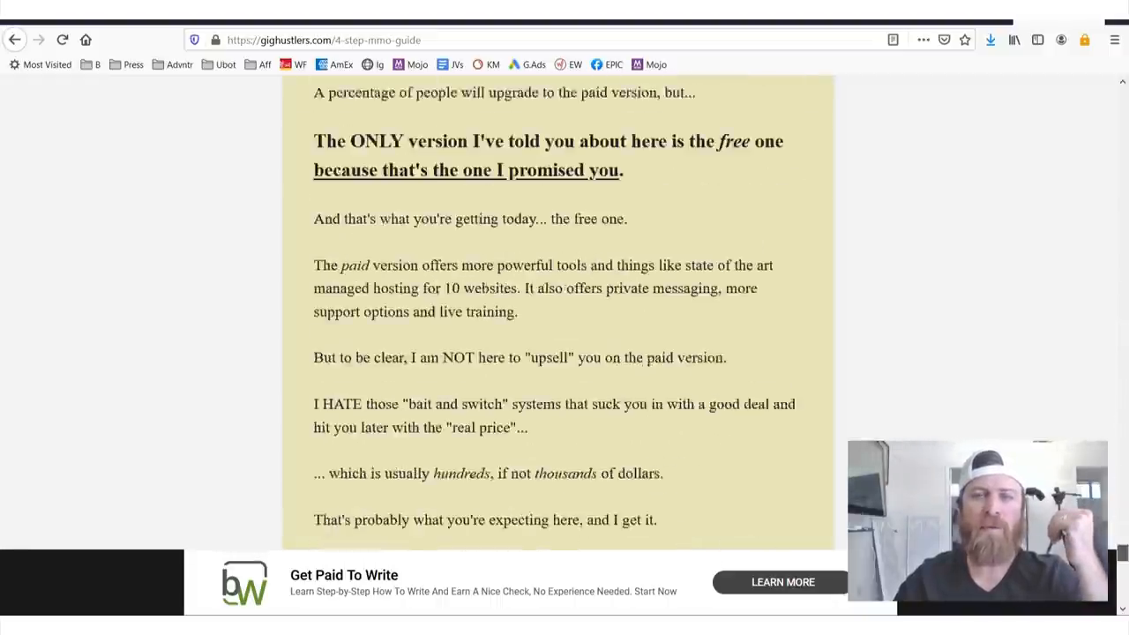
pyautogui.scroll(-3)
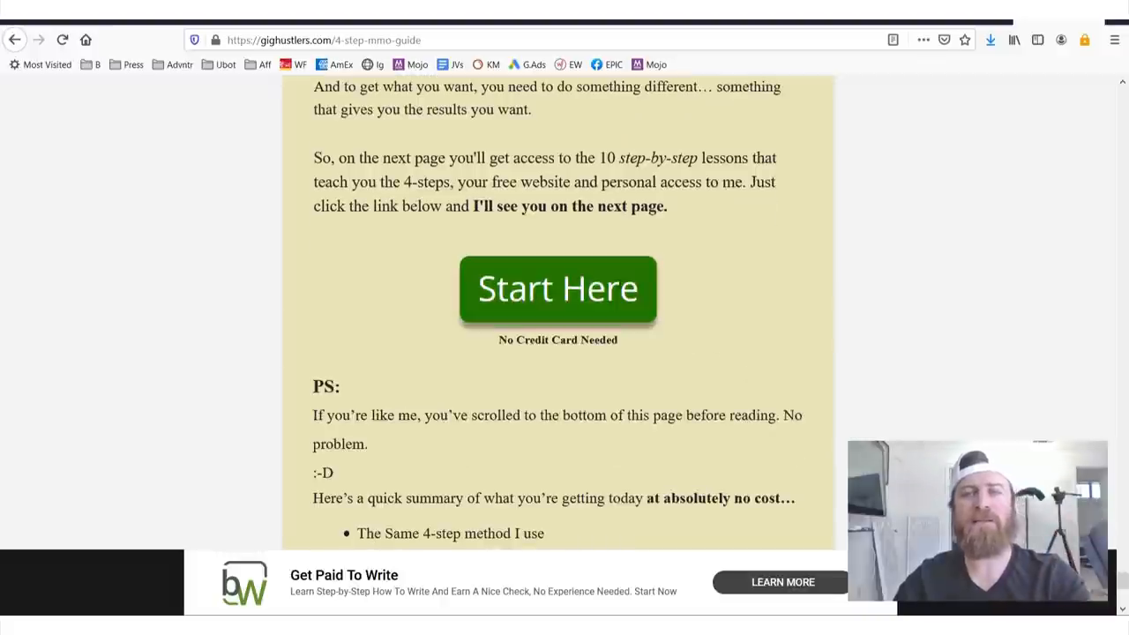
pyautogui.scroll(3)
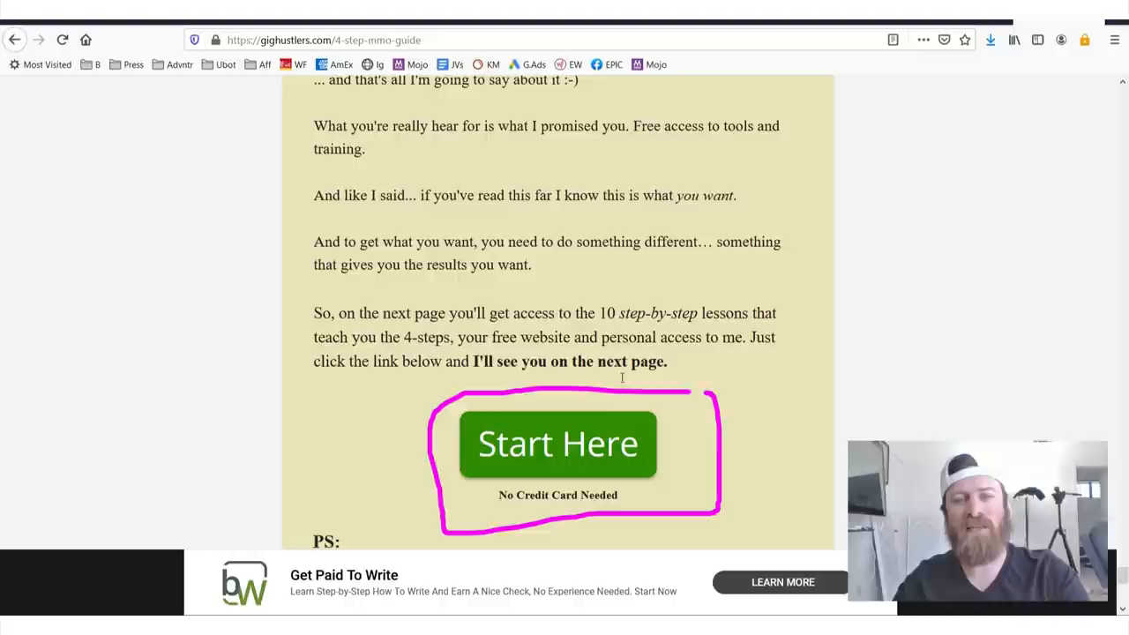
pyautogui.click(557, 444)
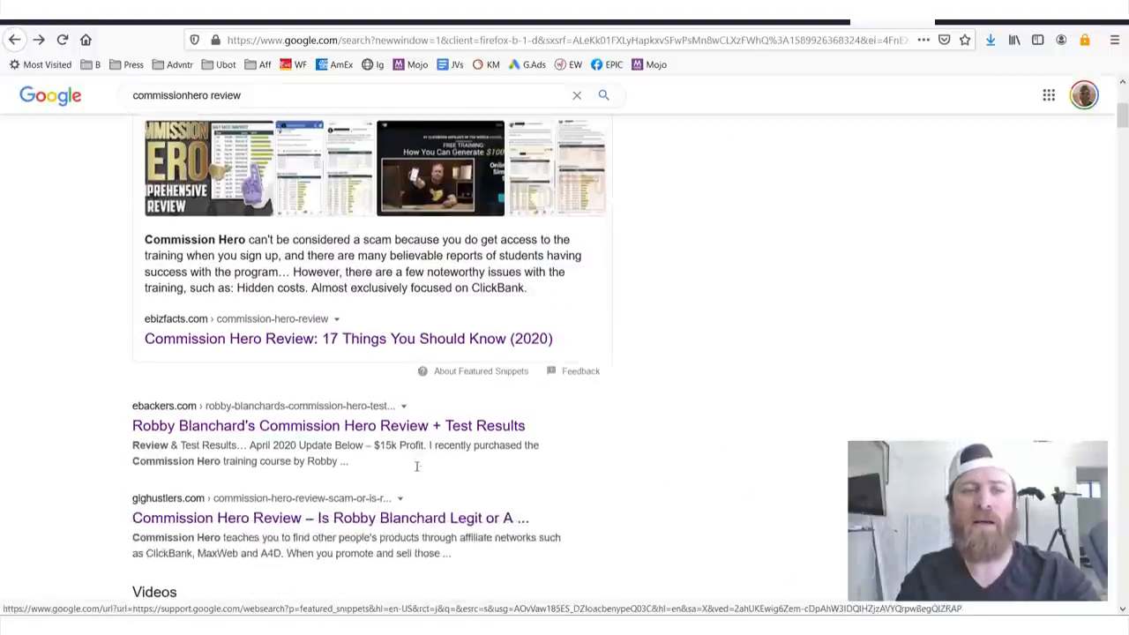
# Scroll down the commissionhero review results past the Gig Hustlers listing.
pyautogui.scroll(-3)
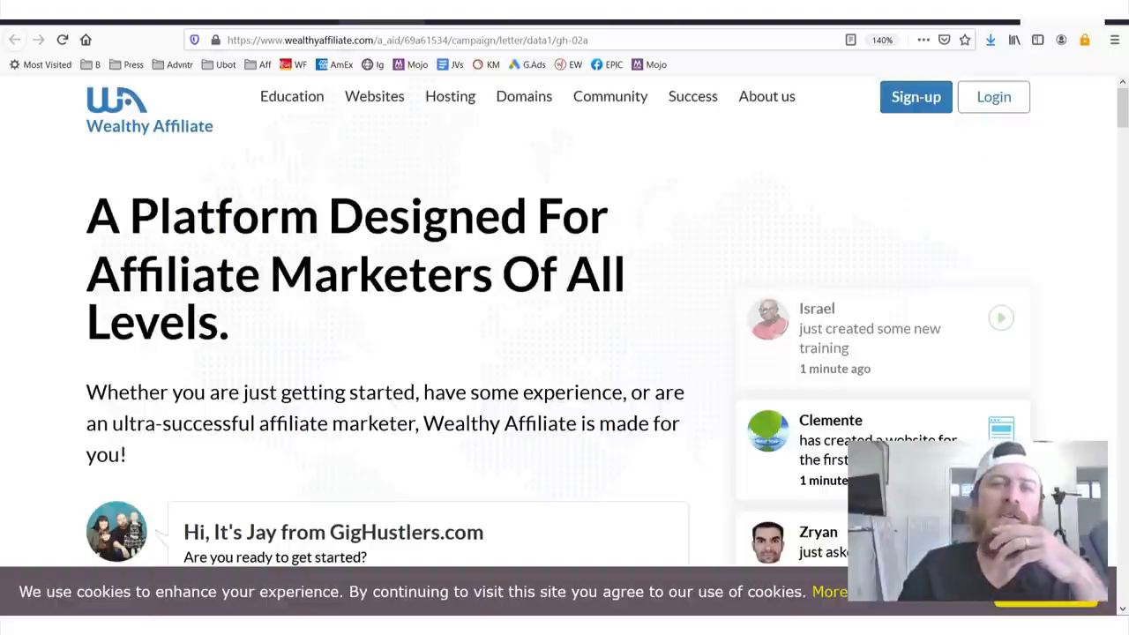
pyautogui.moveTo(915, 97)
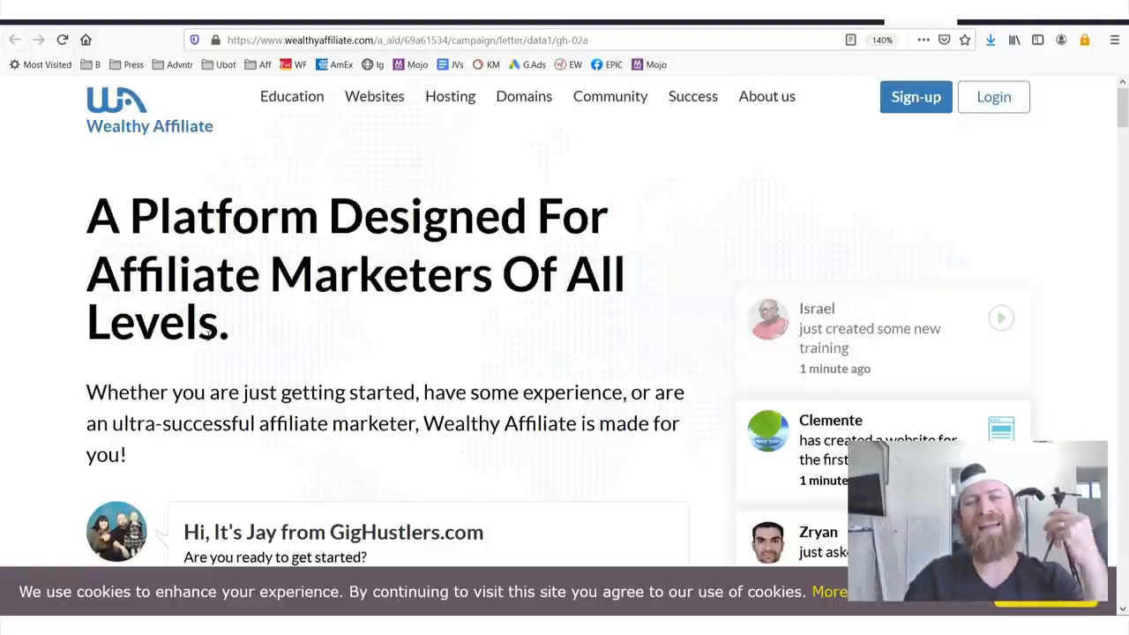
pyautogui.moveTo(169, 215); pyautogui.dragTo(201, 321)
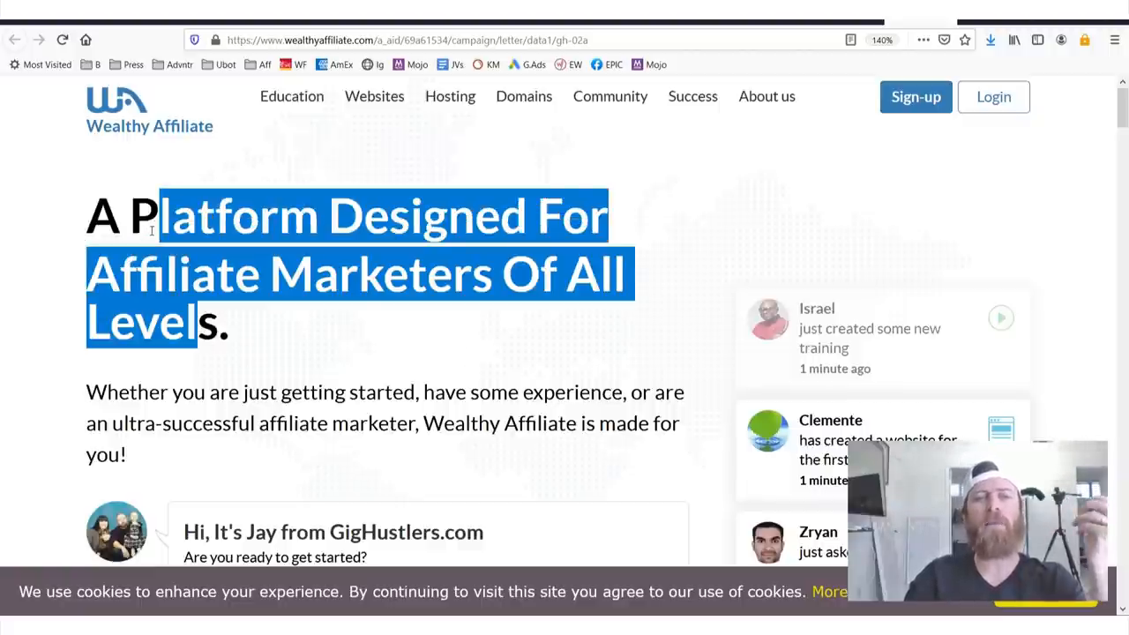
pyautogui.click(277, 299)
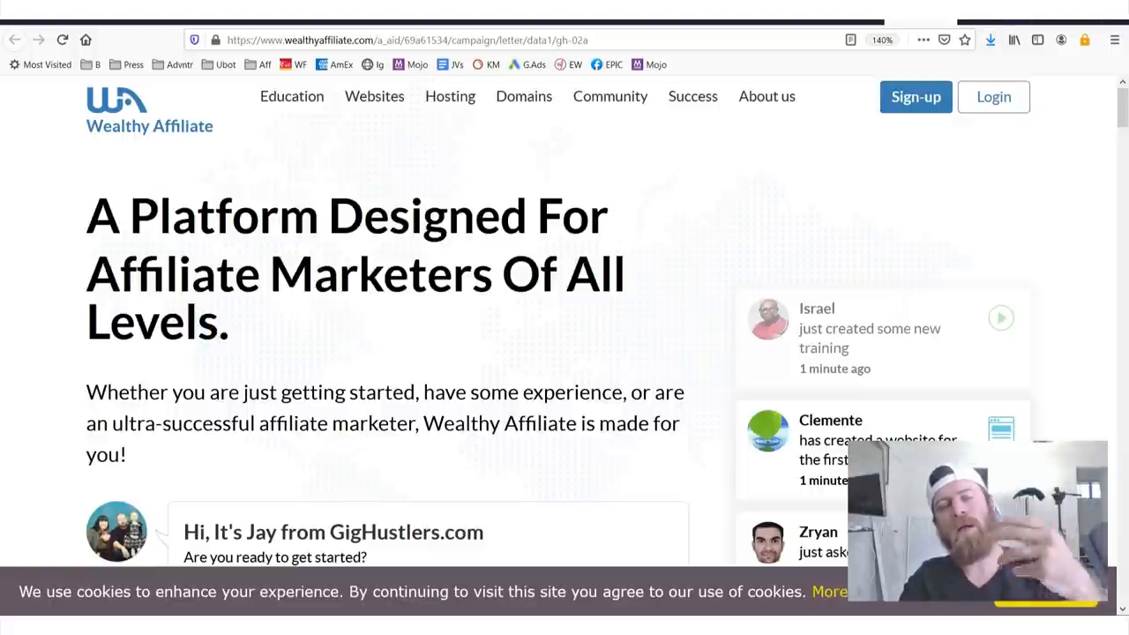
pyautogui.moveTo(850, 39)
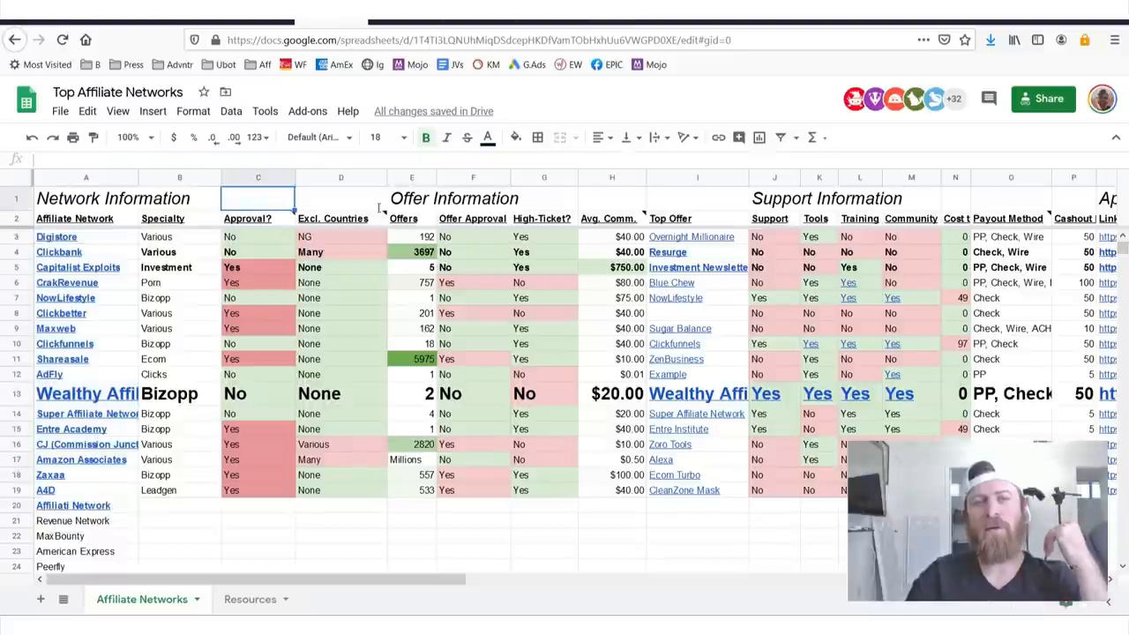
# Show the Cashout Limit and Link to Join columns, then switch between the Affiliate Networks and Resources sheets.
pyautogui.click(1072, 219)
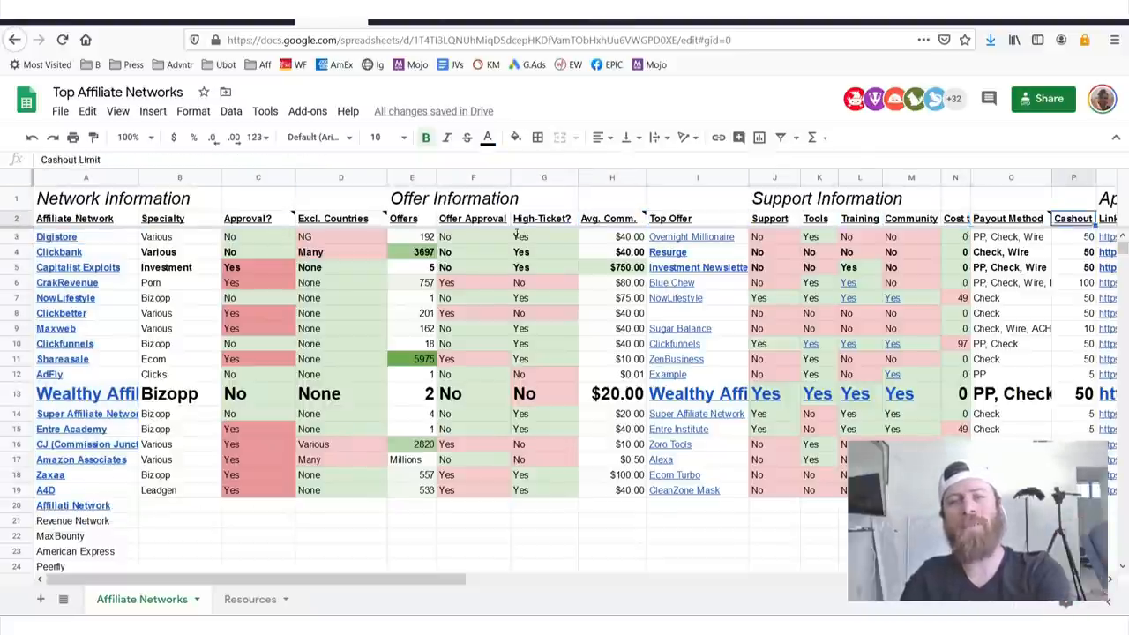
pyautogui.hscroll(3)
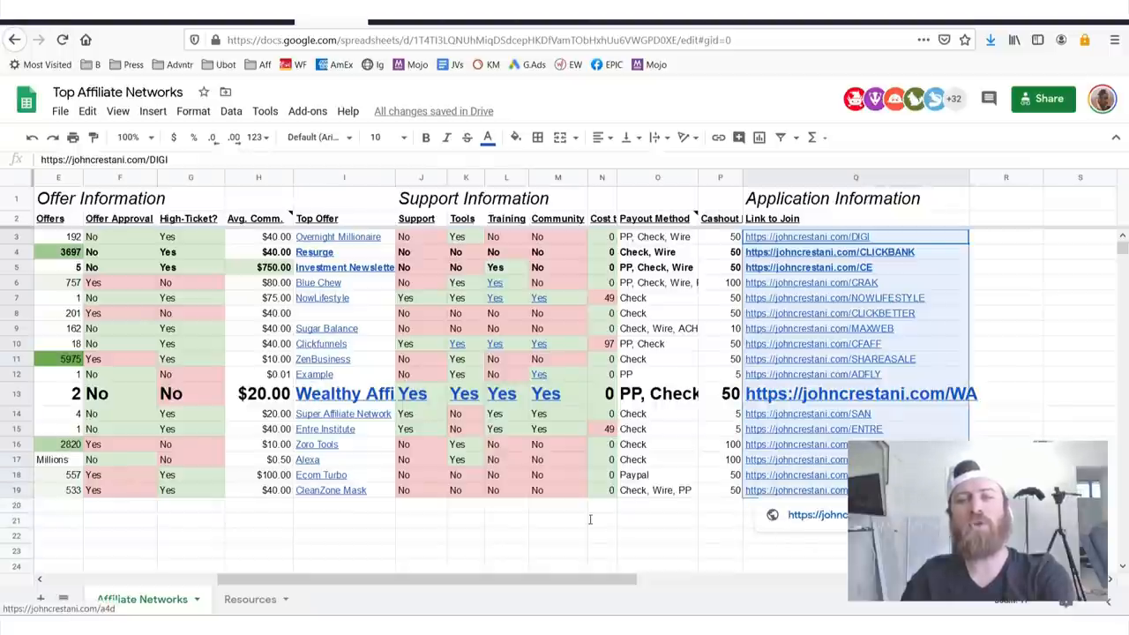
pyautogui.click(251, 600)
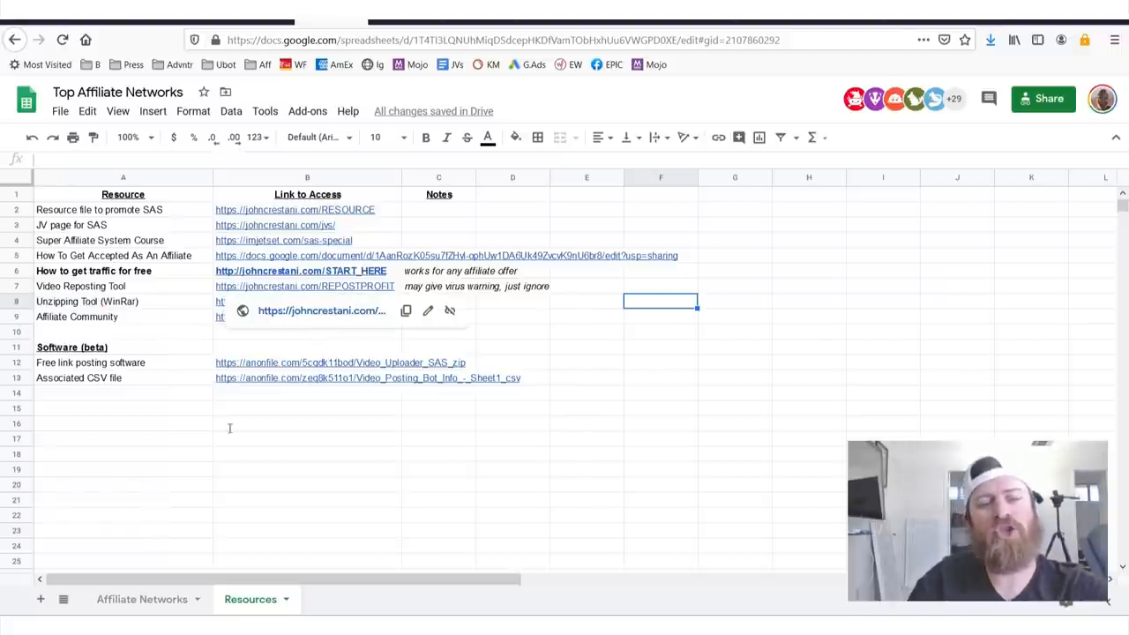
pyautogui.click(141, 599)
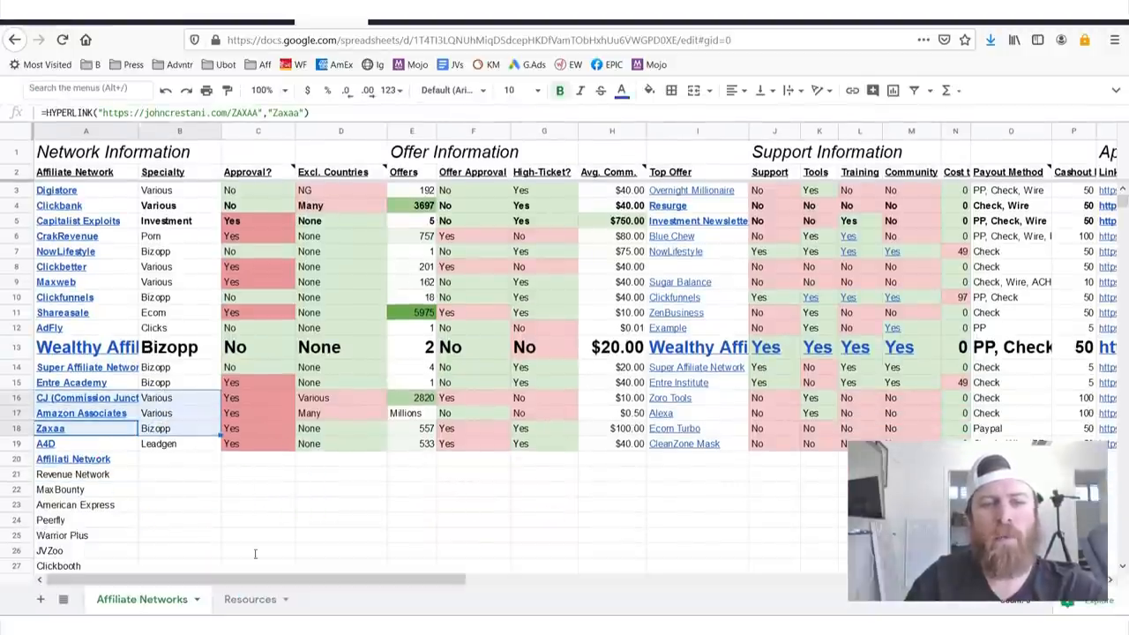
pyautogui.click(251, 599)
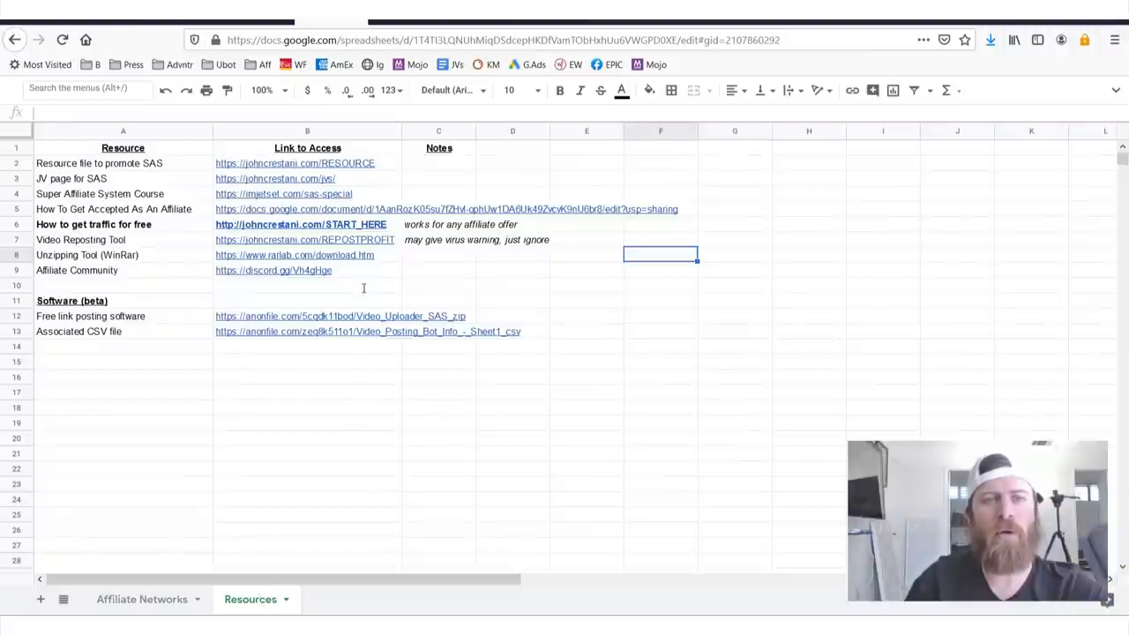
# From the Resources sheet, open the affiliate community Discord server link.
pyautogui.click(99, 162)
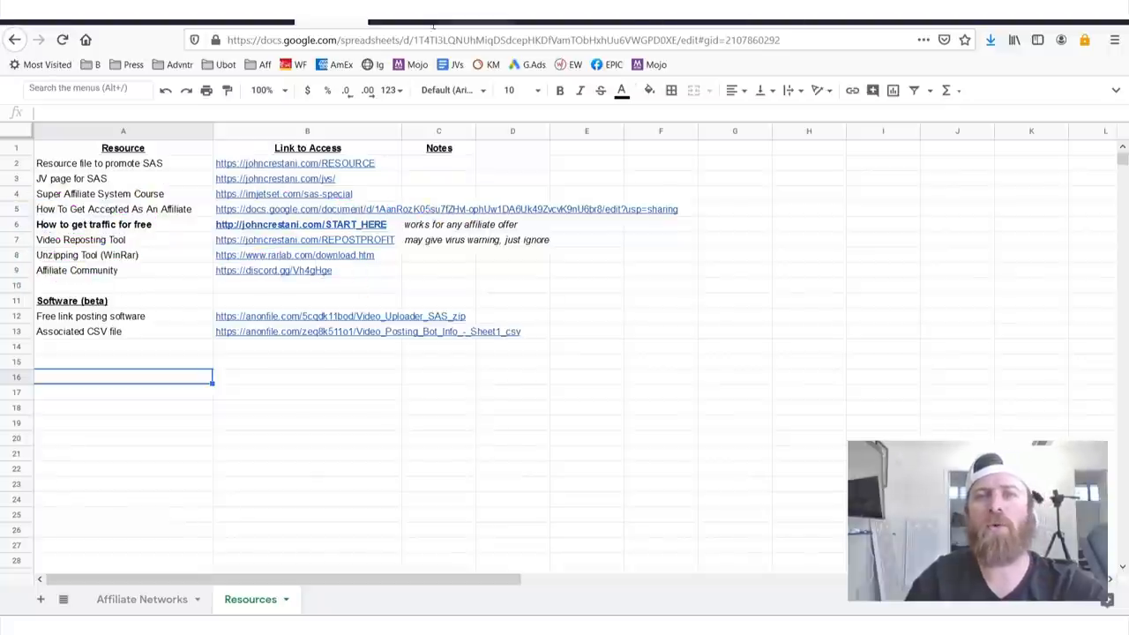
pyautogui.click(271, 270)
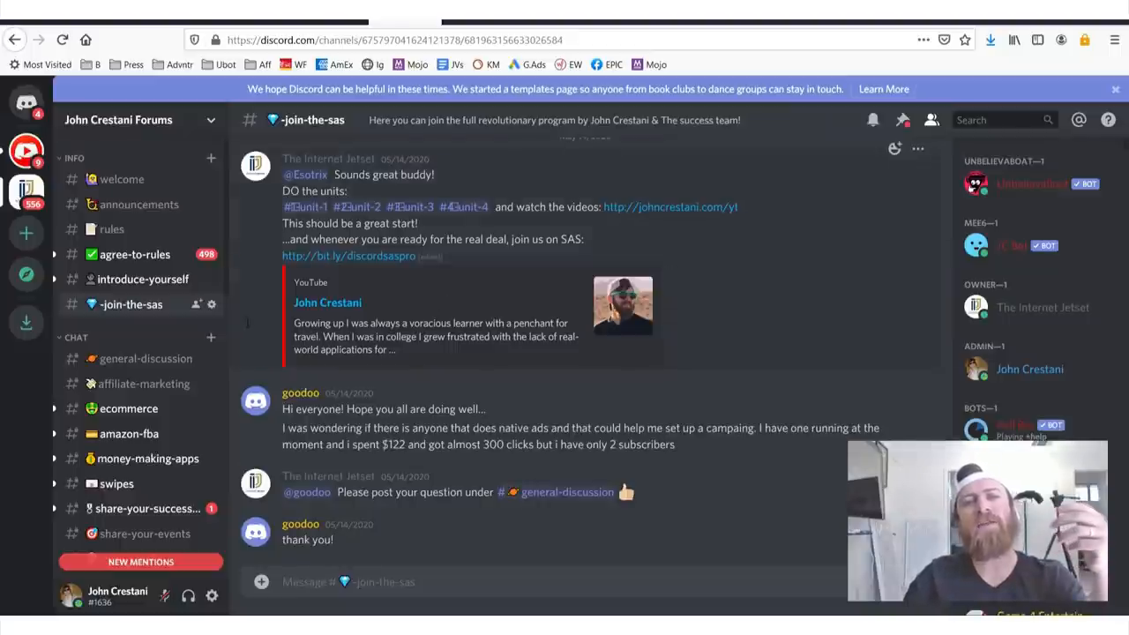
# Scroll through the messages in the Discord join-the-sas channel.
pyautogui.scroll(-3)
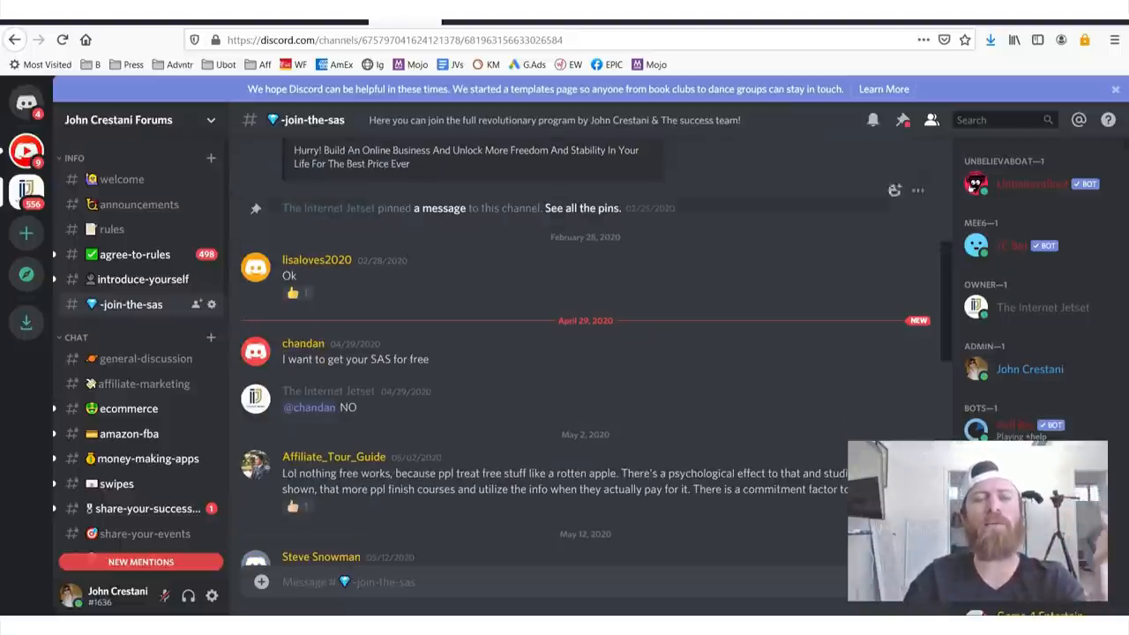
pyautogui.scroll(-3)
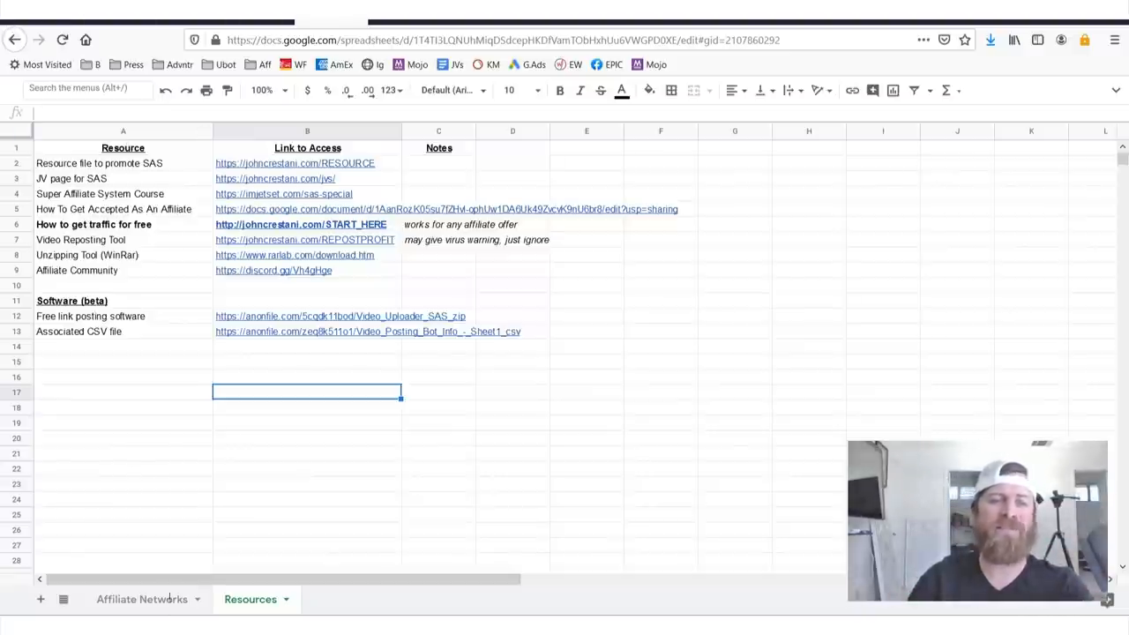
# Switch from the Resources sheet to the Affiliate Networks comparison sheet.
pyautogui.click(141, 599)
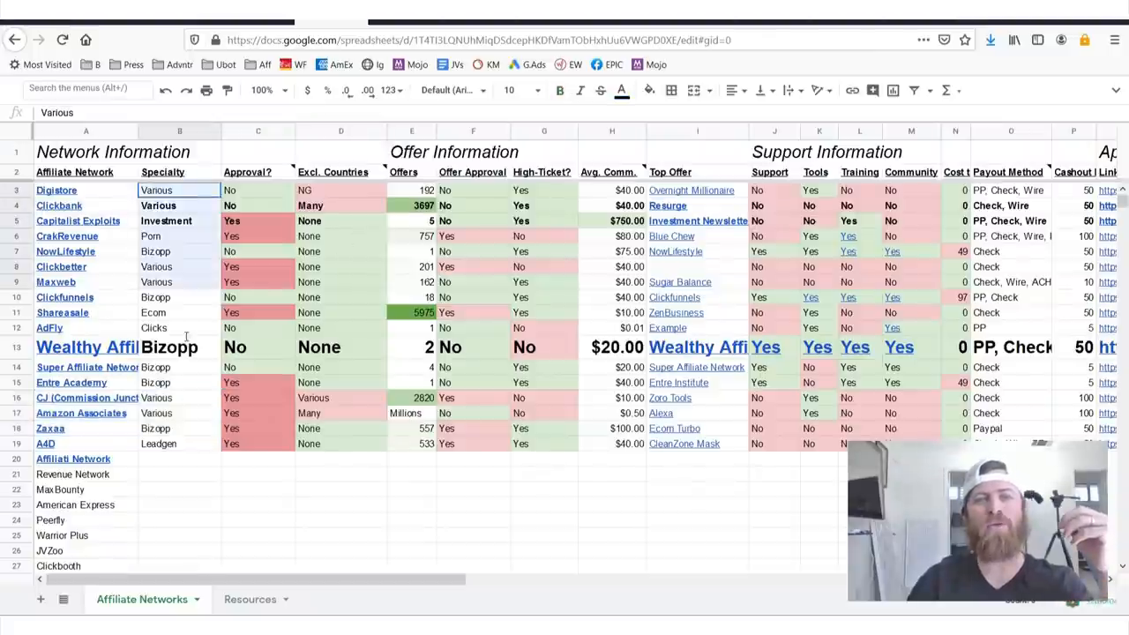